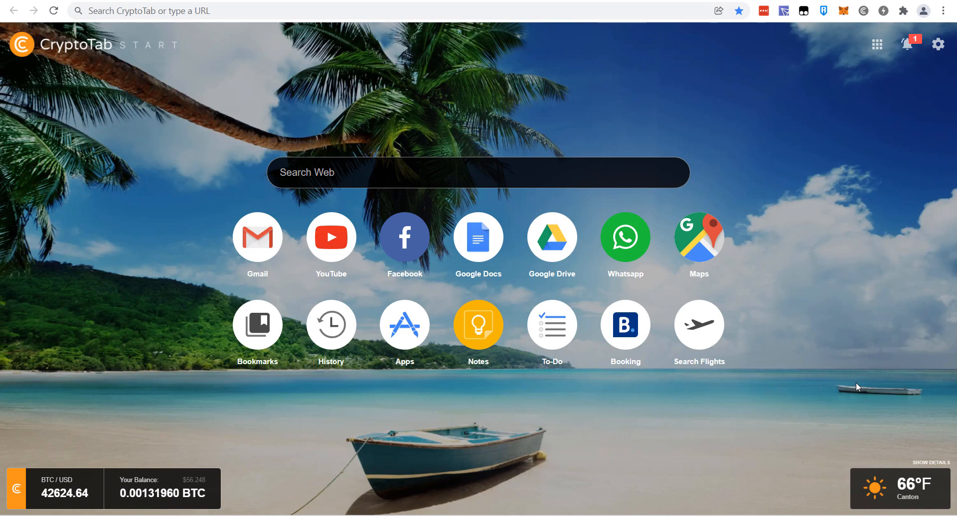
pyautogui.moveTo(832, 245)
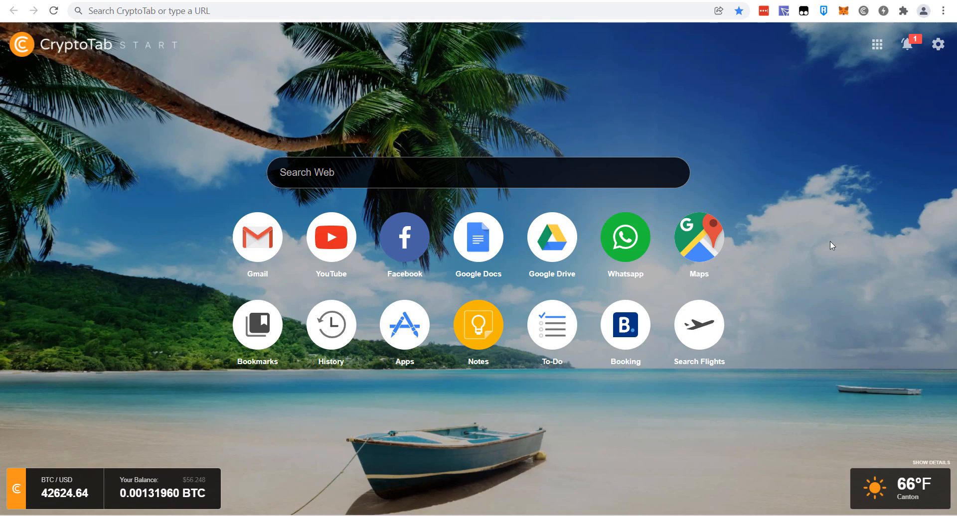
pyautogui.moveTo(347, 87)
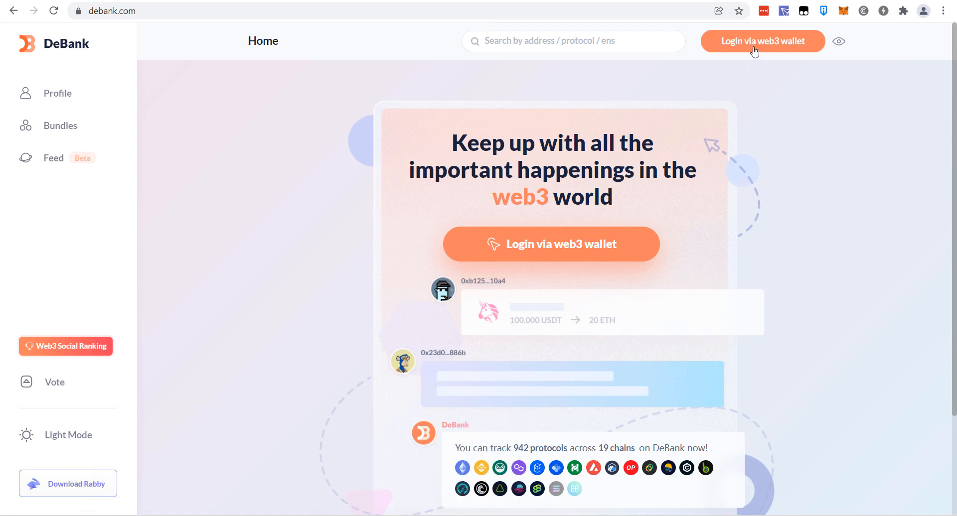
pyautogui.moveTo(802, 100)
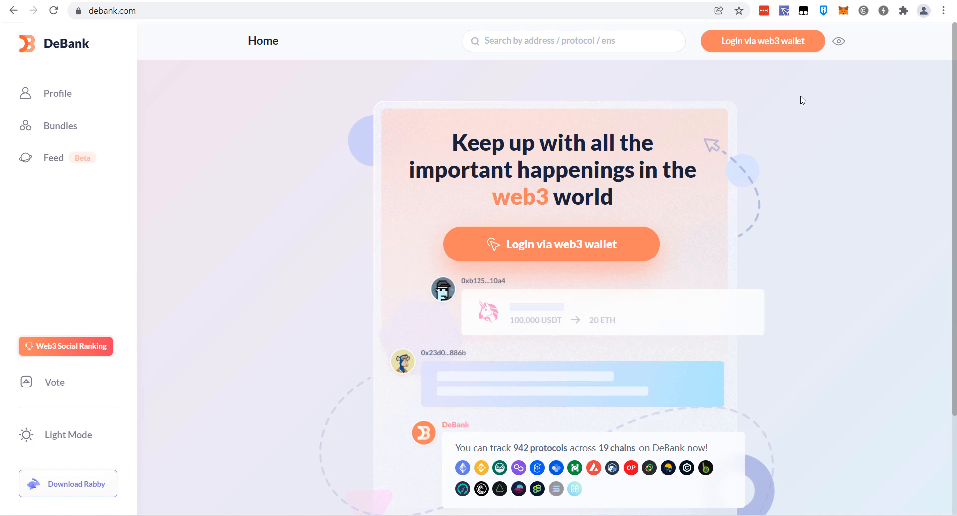
pyautogui.moveTo(798, 70)
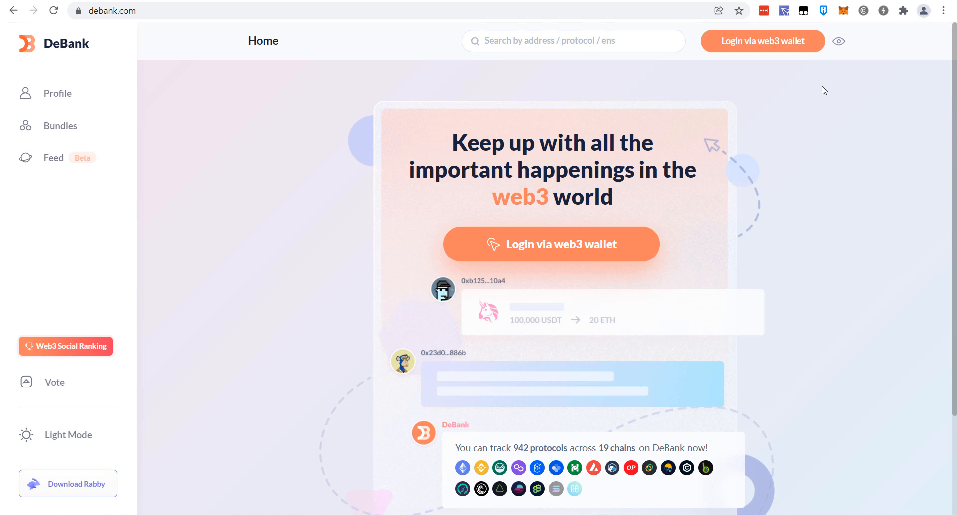
pyautogui.moveTo(756, 76)
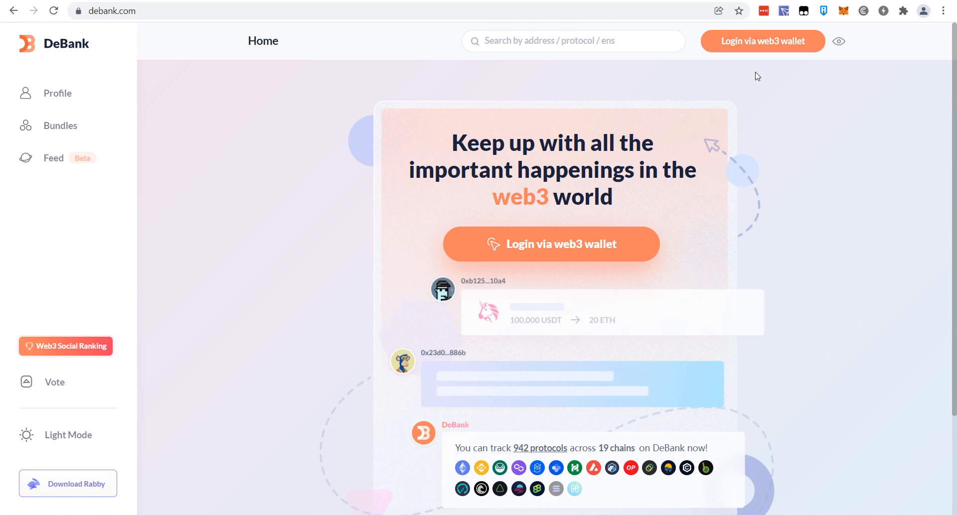
pyautogui.moveTo(847, 116)
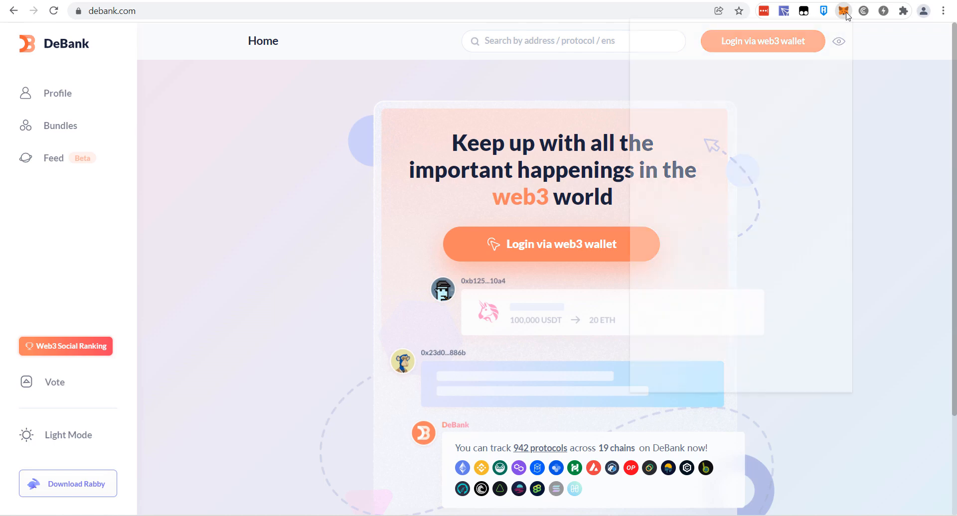
# Open the MetaMask wallet and scroll through its balance and assets
pyautogui.click(844, 11)
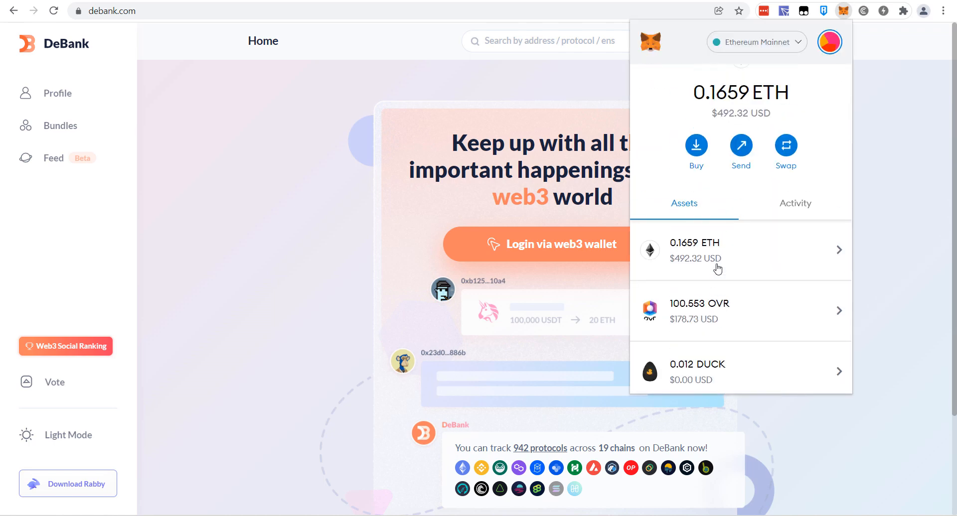
pyautogui.moveTo(717, 258)
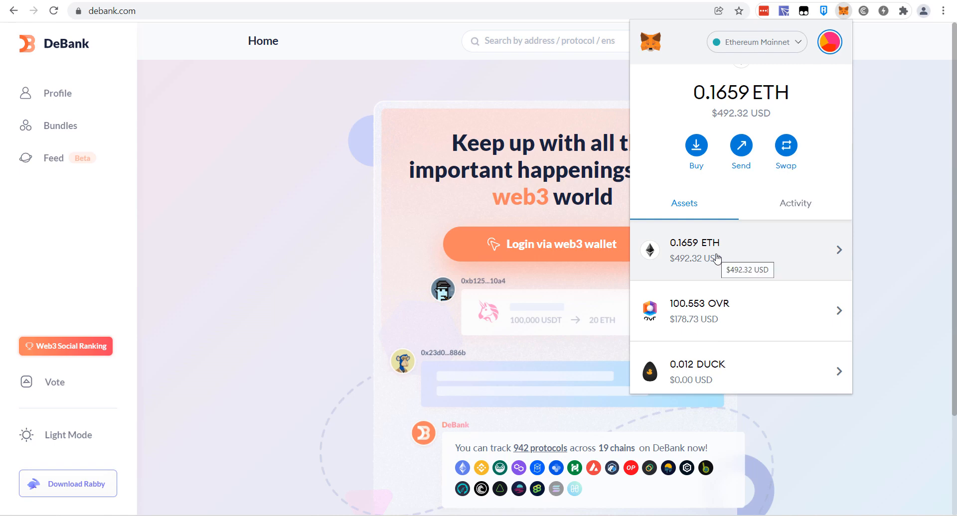
pyautogui.scroll(-3)
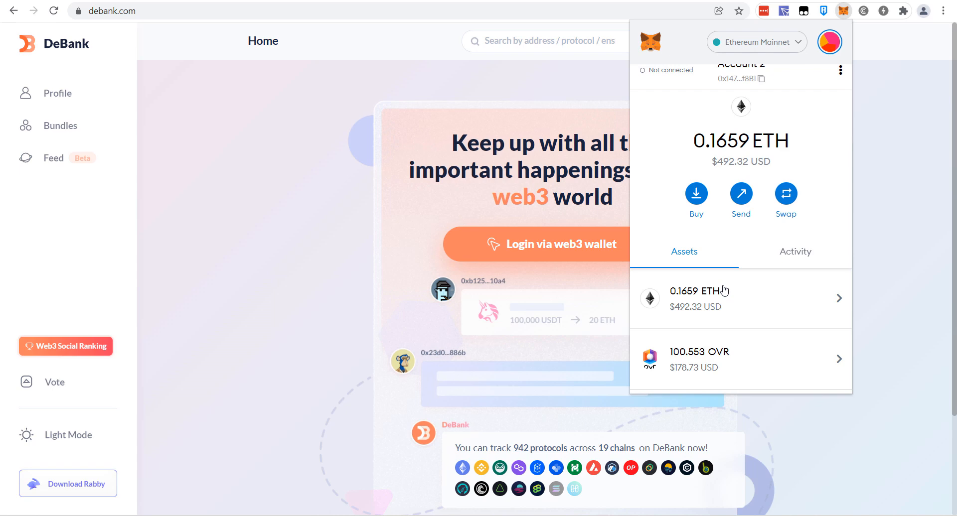
pyautogui.moveTo(724, 291)
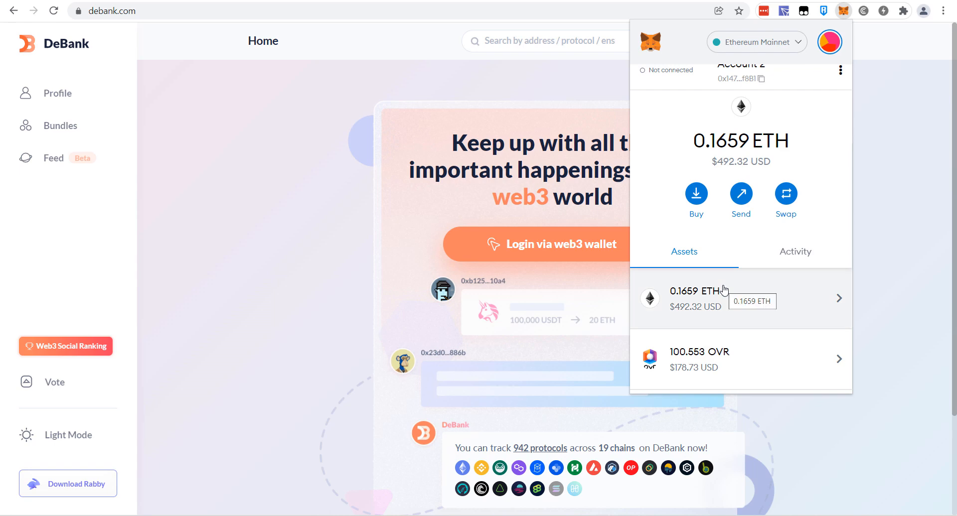
pyautogui.scroll(-3)
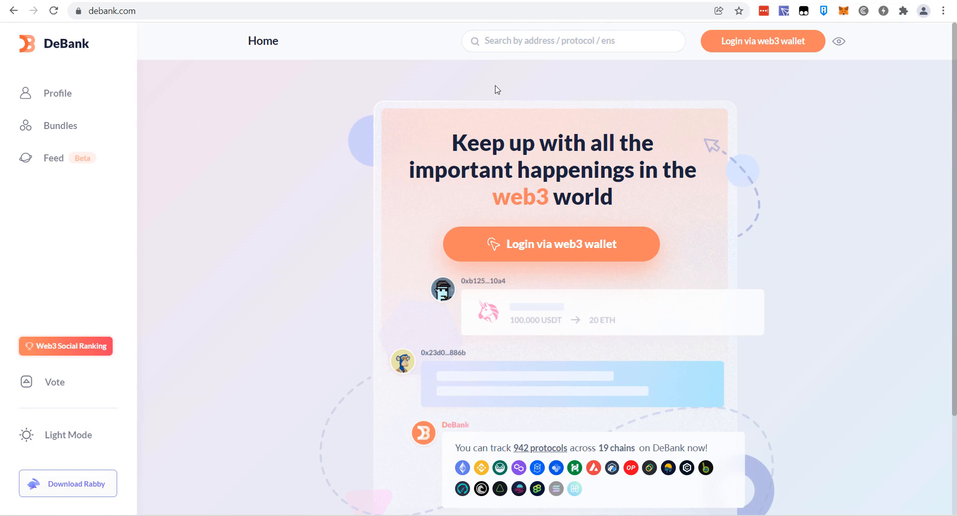
pyautogui.moveTo(783, 50)
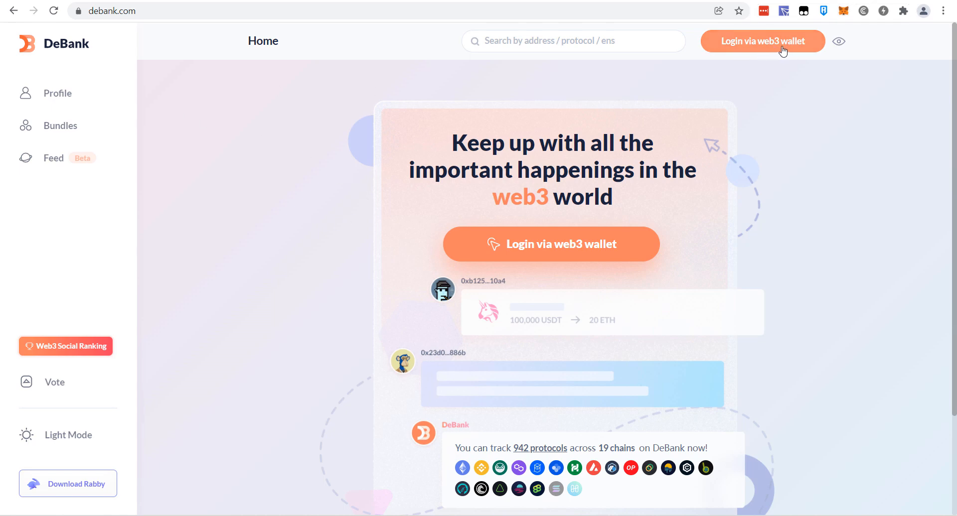
pyautogui.moveTo(838, 149)
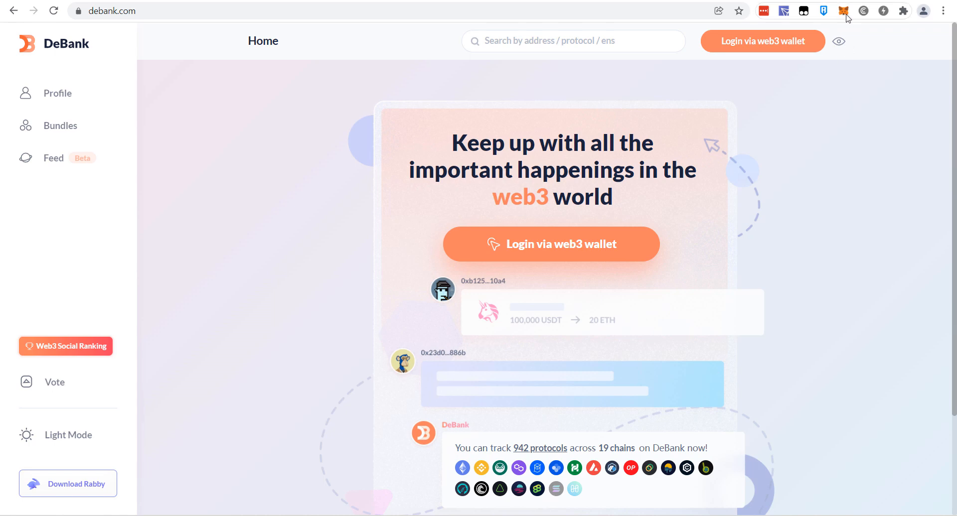
pyautogui.click(843, 10)
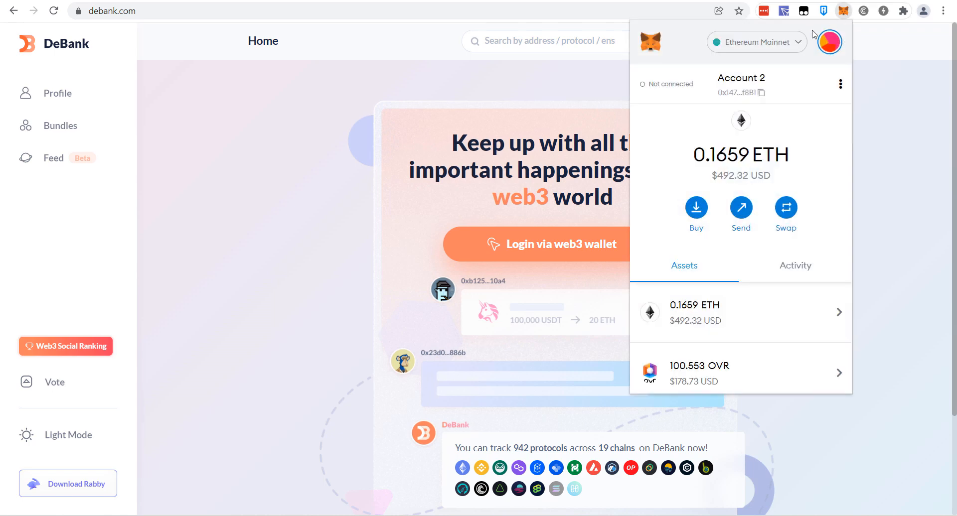
pyautogui.click(756, 41)
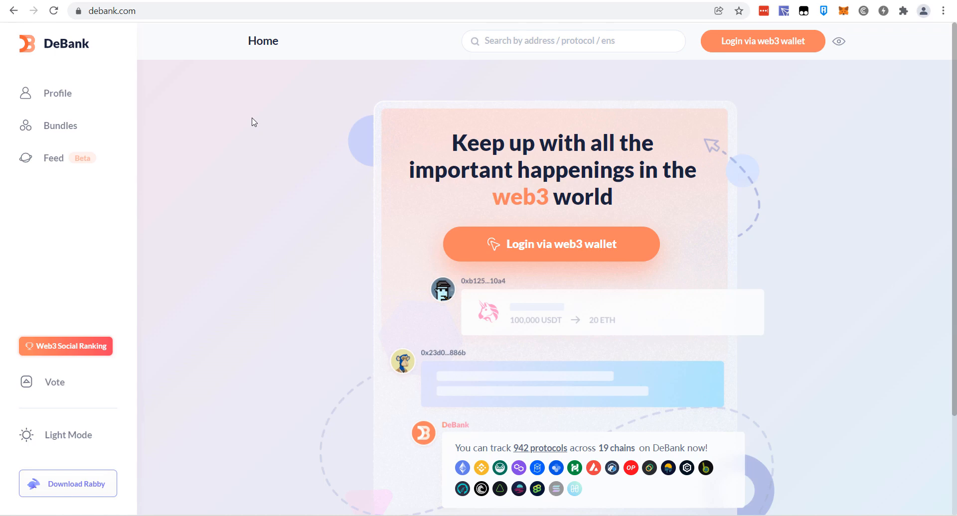
# Copy the Account 2 wallet address and open the network list
pyautogui.click(843, 11)
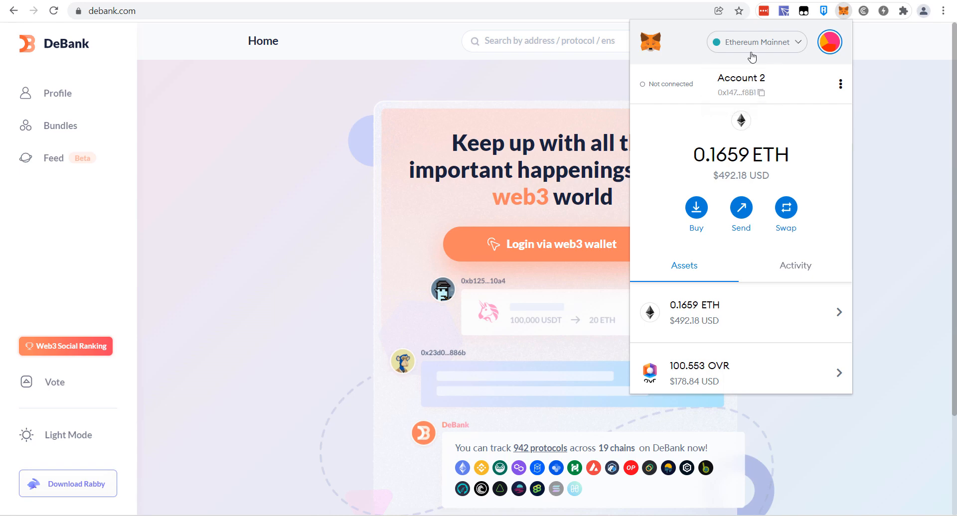
pyautogui.moveTo(796, 51)
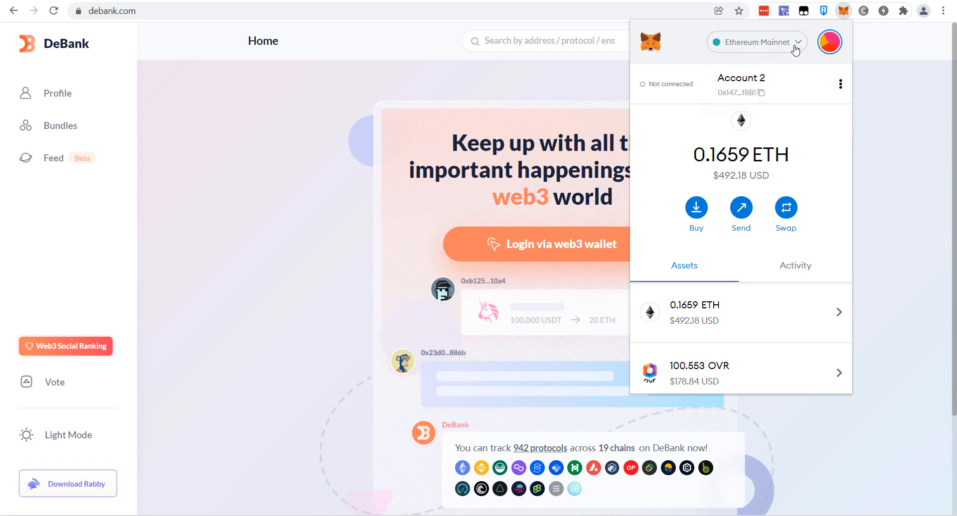
pyautogui.moveTo(739, 162)
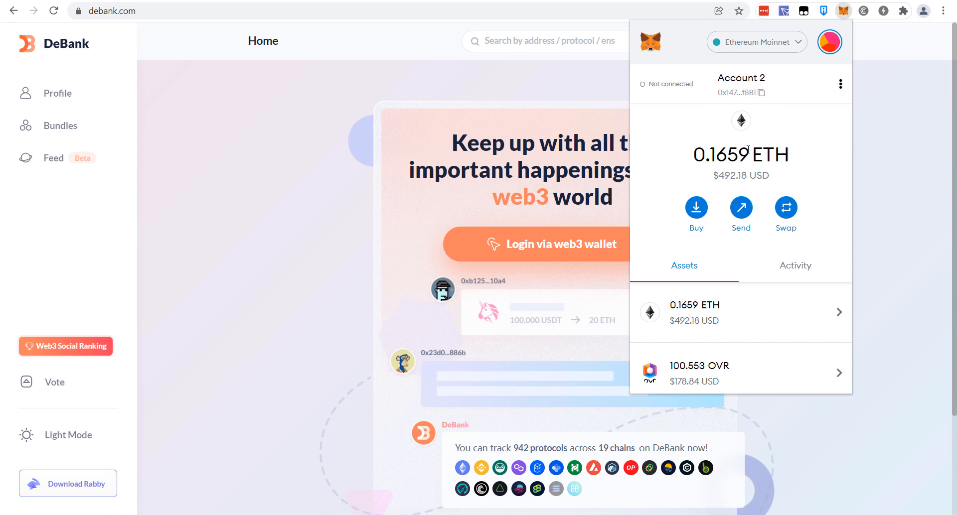
pyautogui.moveTo(742, 93)
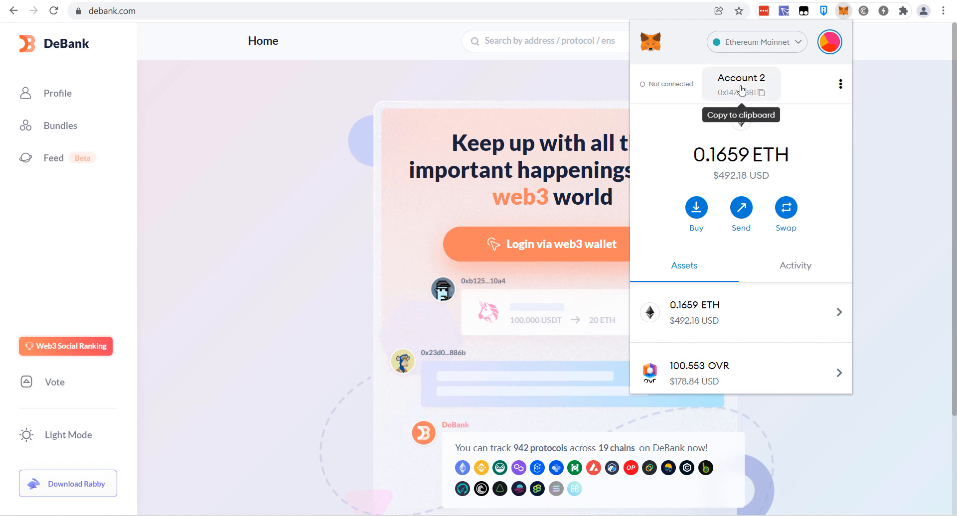
pyautogui.click(756, 42)
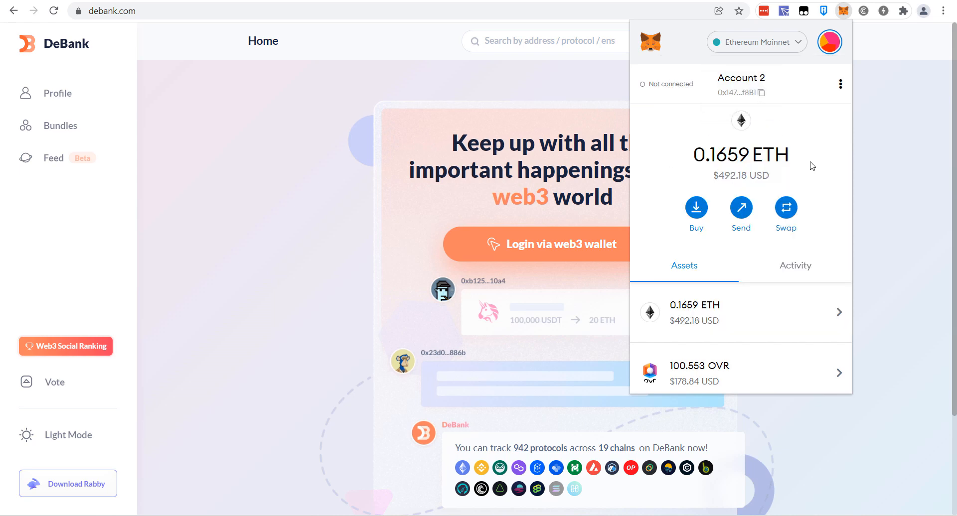
pyautogui.moveTo(813, 152)
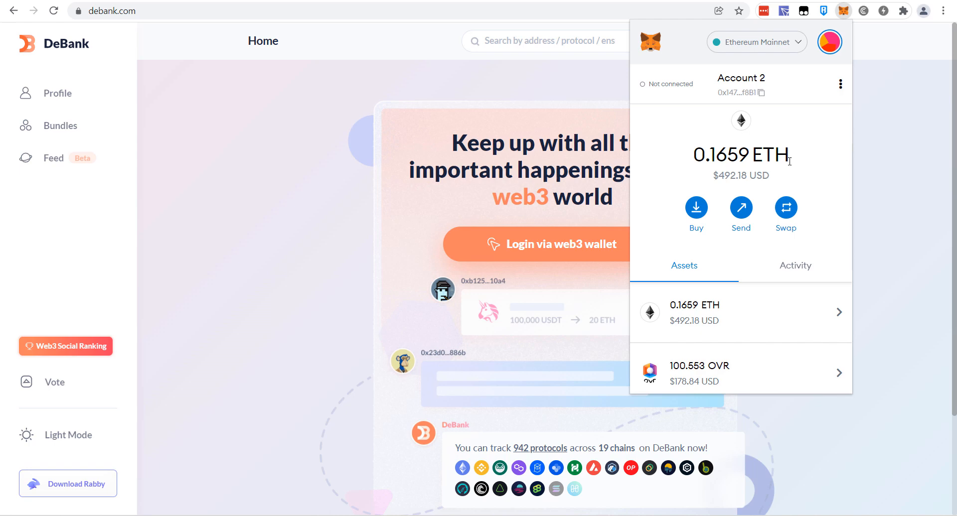
pyautogui.moveTo(791, 161)
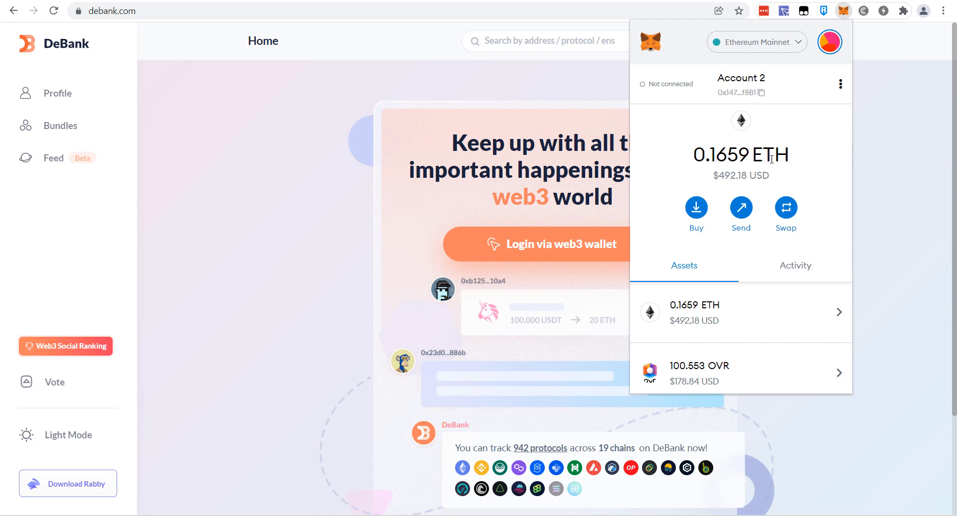
pyautogui.moveTo(783, 157)
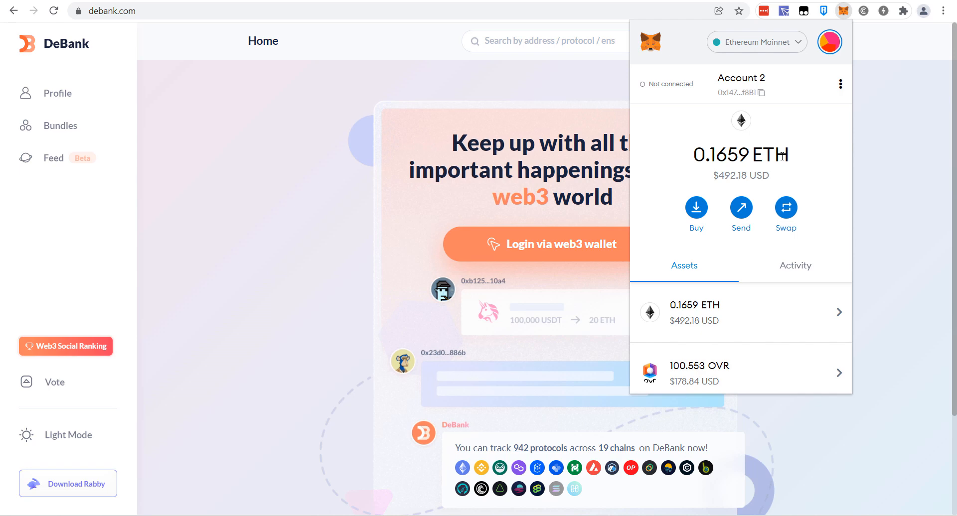
pyautogui.moveTo(443, 94)
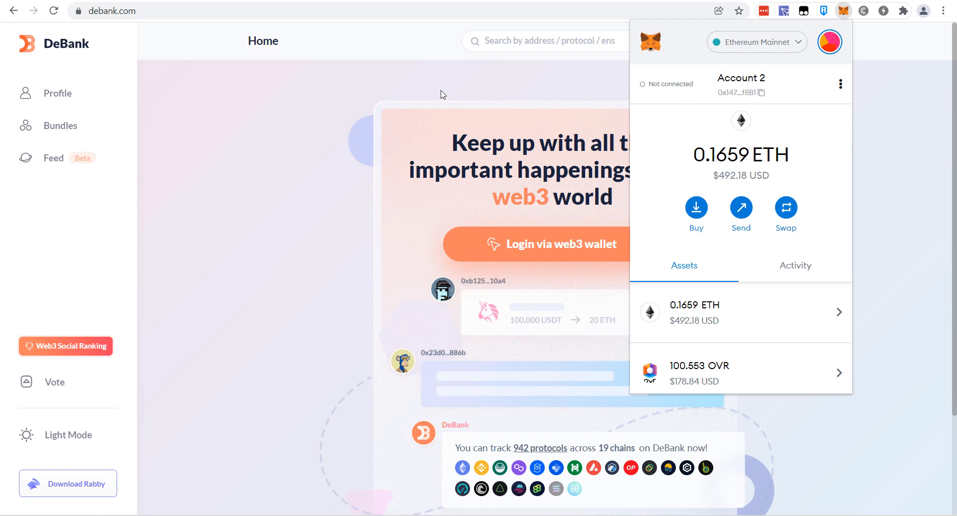
pyautogui.click(755, 42)
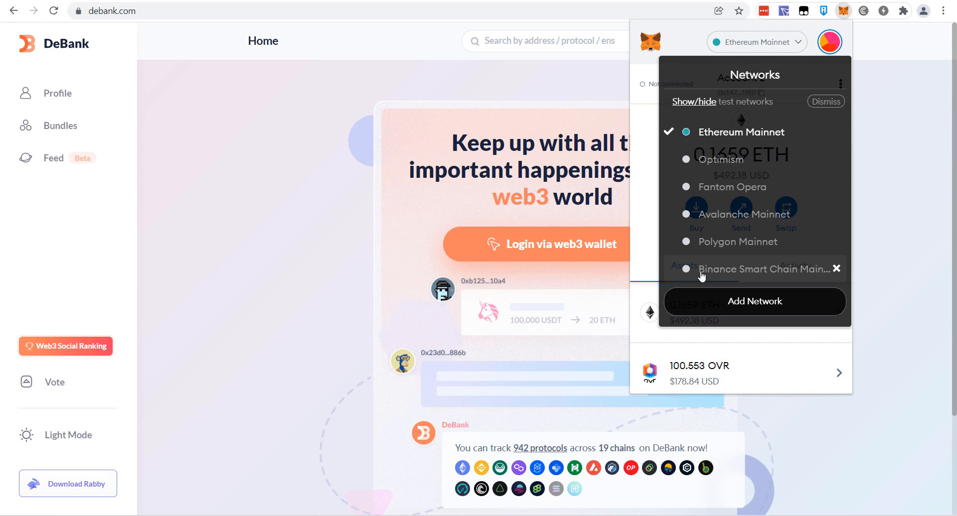
# Check the 0.122 BNB balance on Binance Smart Chain, then return to Ethereum Mainnet tokens
pyautogui.click(759, 269)
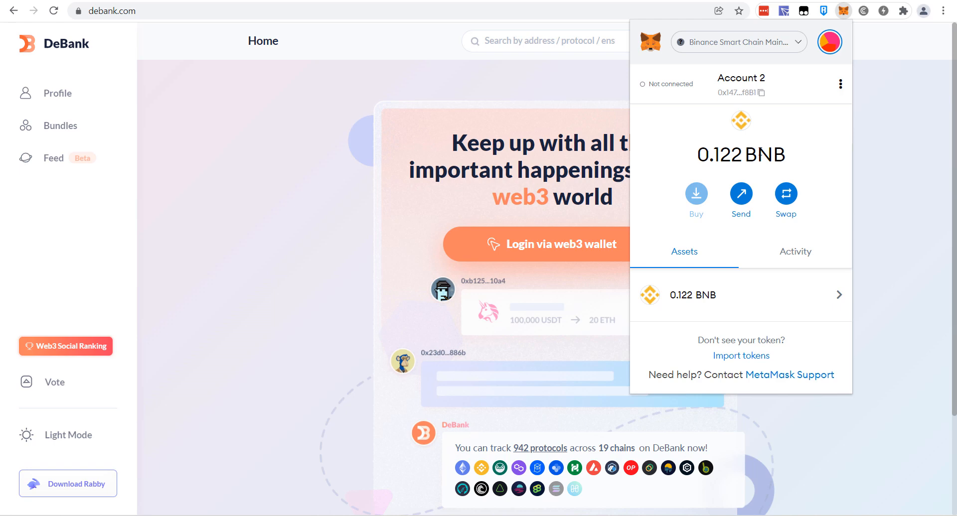
pyautogui.moveTo(743, 137)
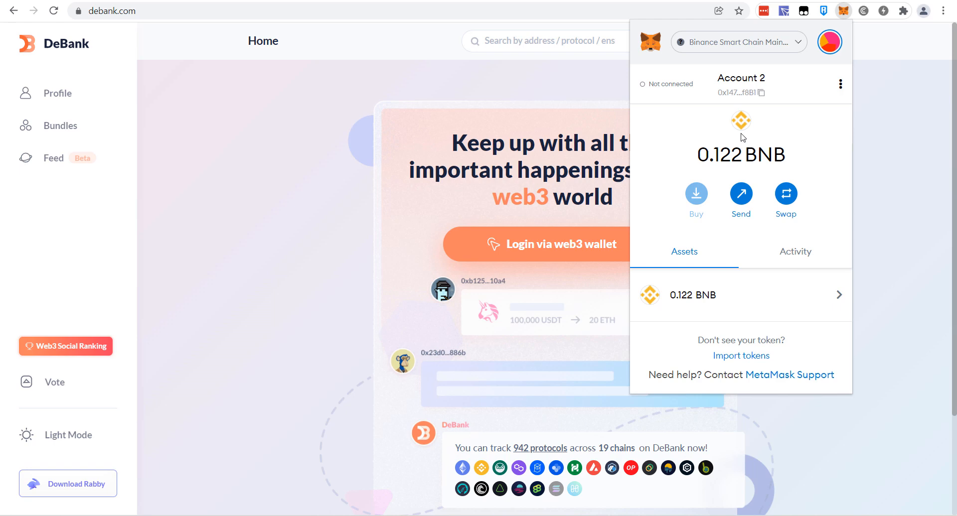
pyautogui.moveTo(403, 143)
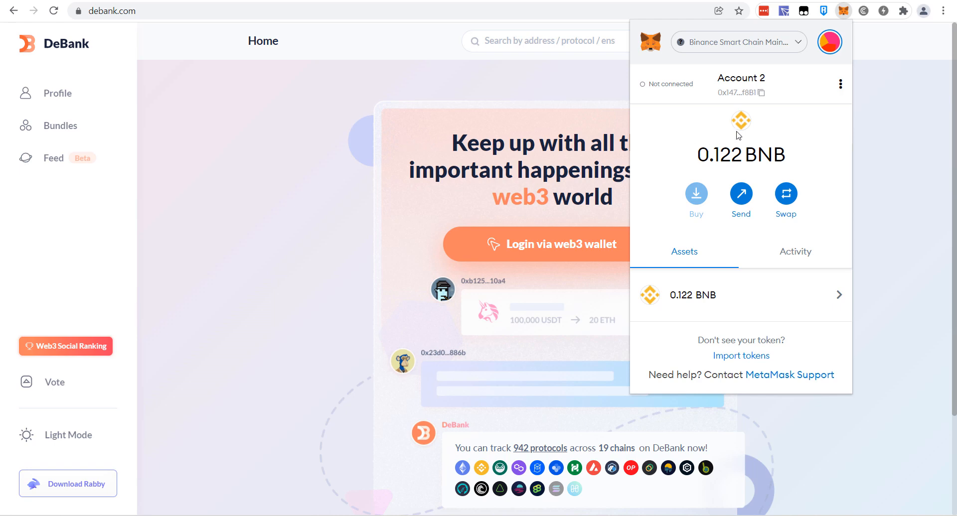
pyautogui.moveTo(750, 90)
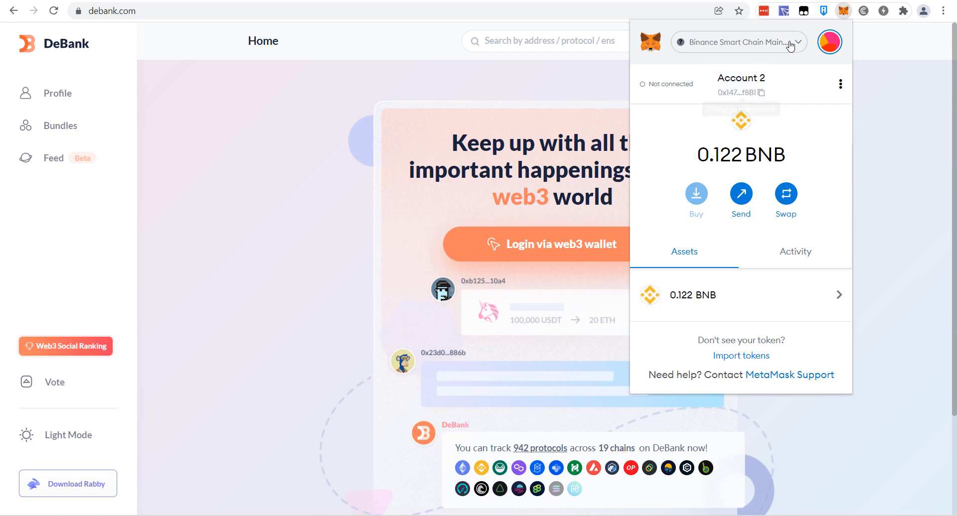
pyautogui.click(737, 42)
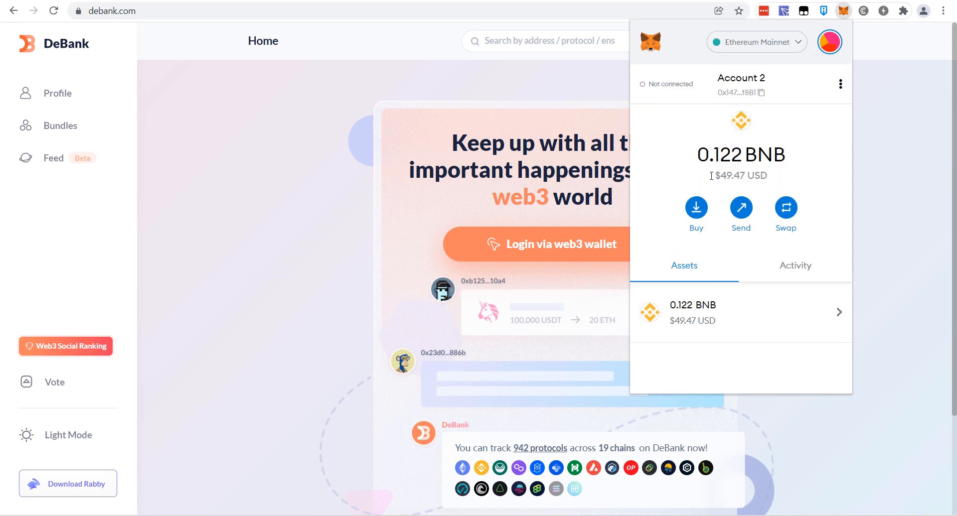
pyautogui.scroll(-3)
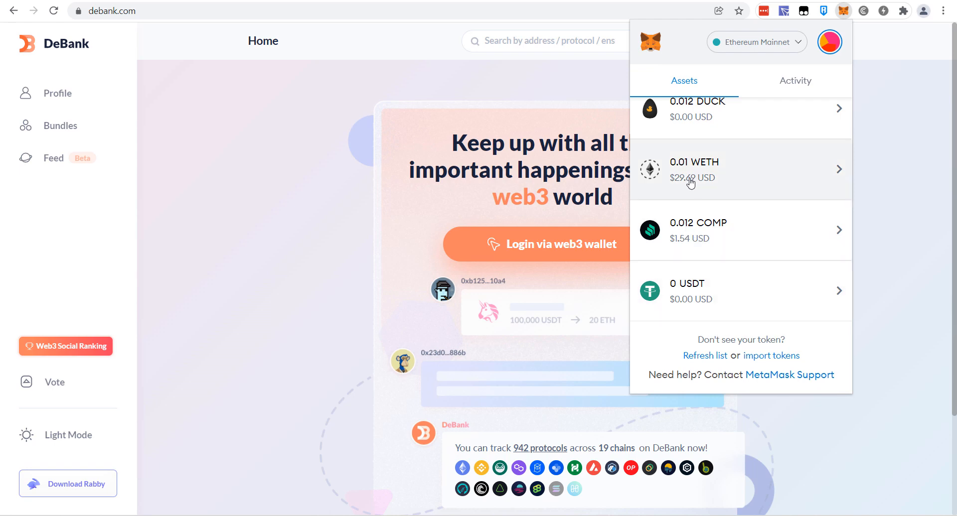
pyautogui.moveTo(755, 52)
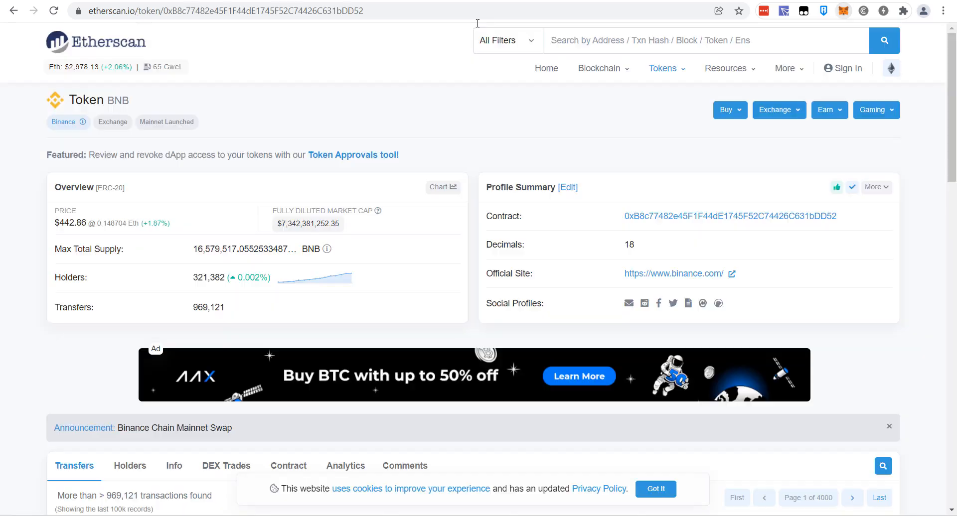
# Visit the blockchain explorer, then load etherscan.io's home page
pyautogui.write('polygonscan.com')
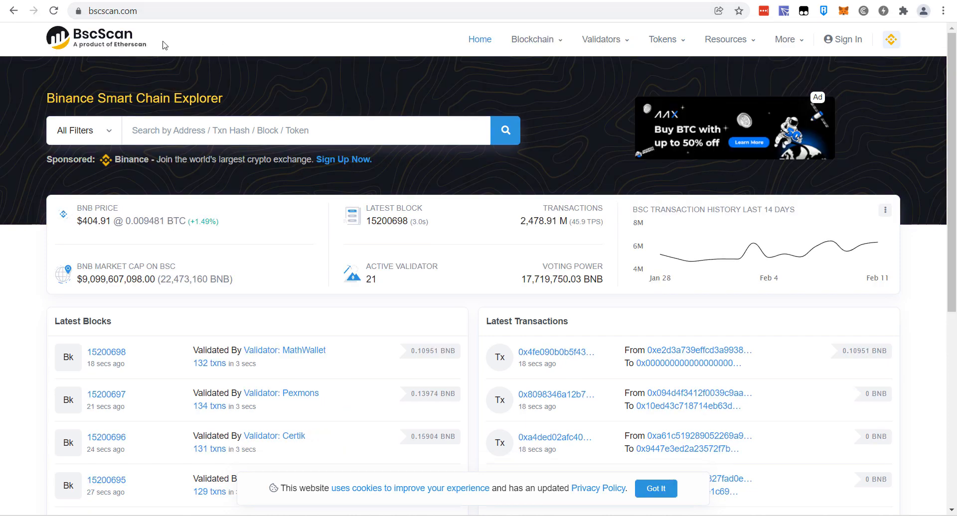
pyautogui.moveTo(164, 44)
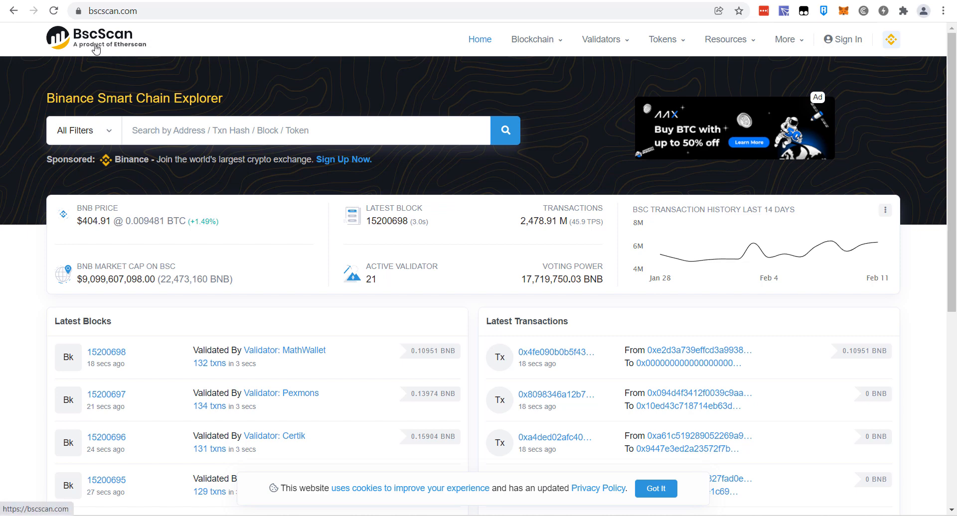
pyautogui.moveTo(204, 39)
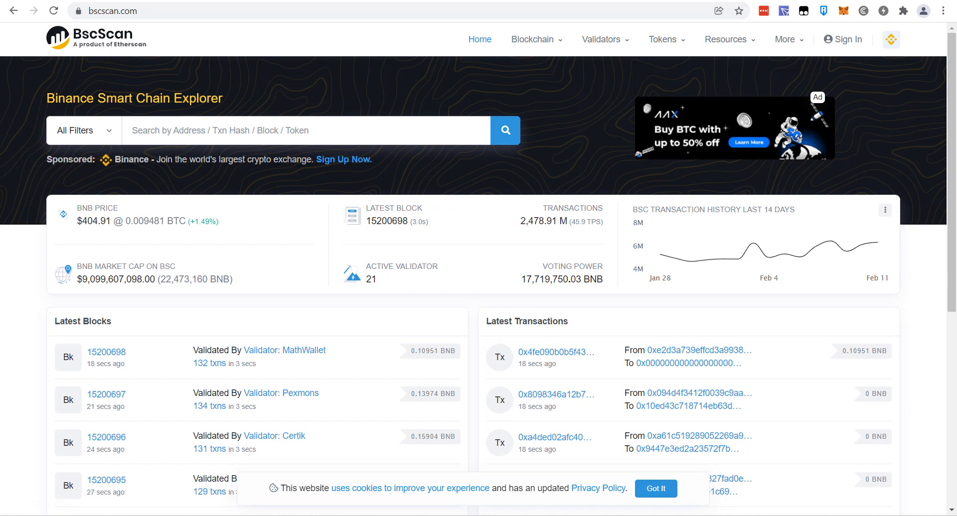
pyautogui.write('etherscan.io')
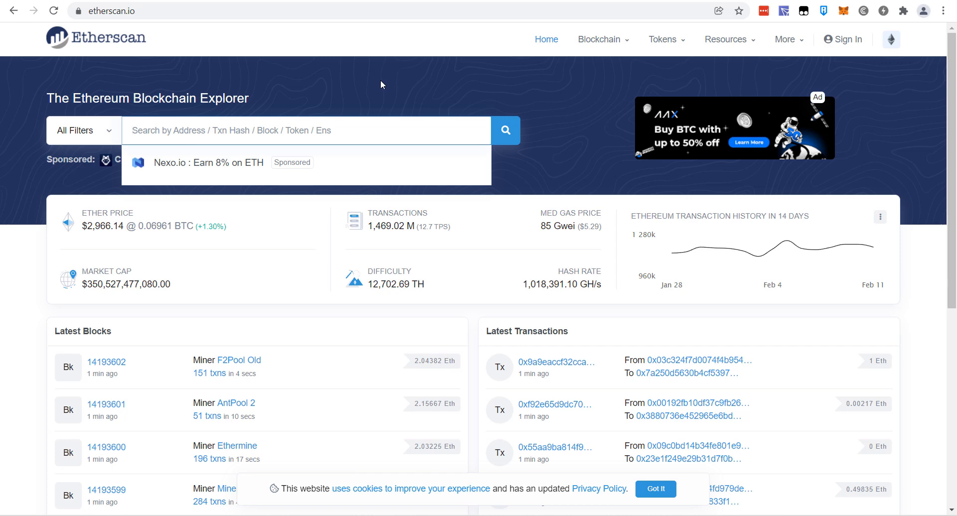
pyautogui.moveTo(548, 62)
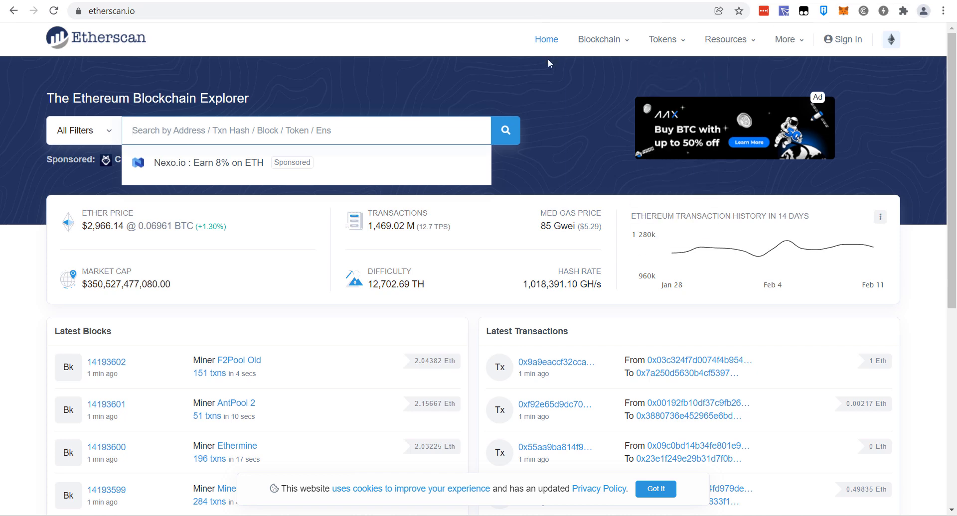
# Search Etherscan for USDC and open the USD Coin (USDC) token page
pyautogui.write('USDC')
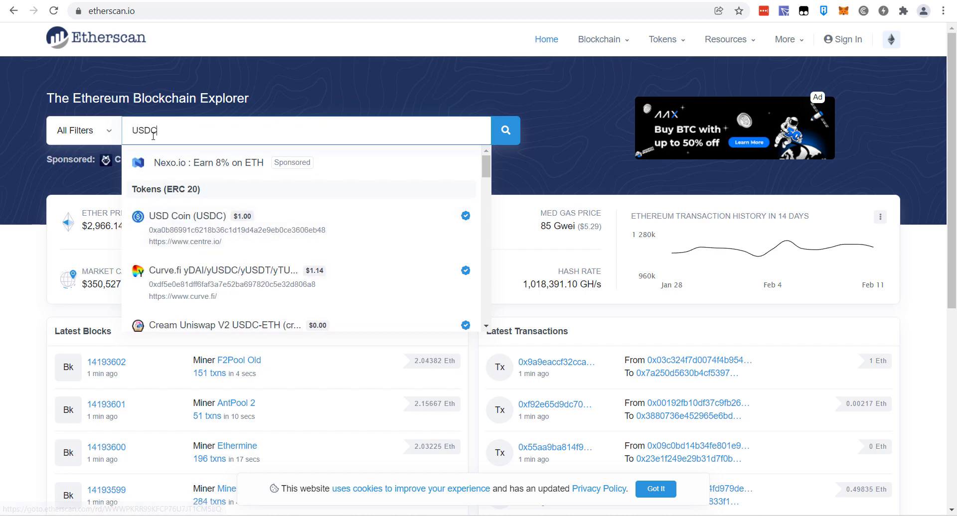
pyautogui.moveTo(217, 228)
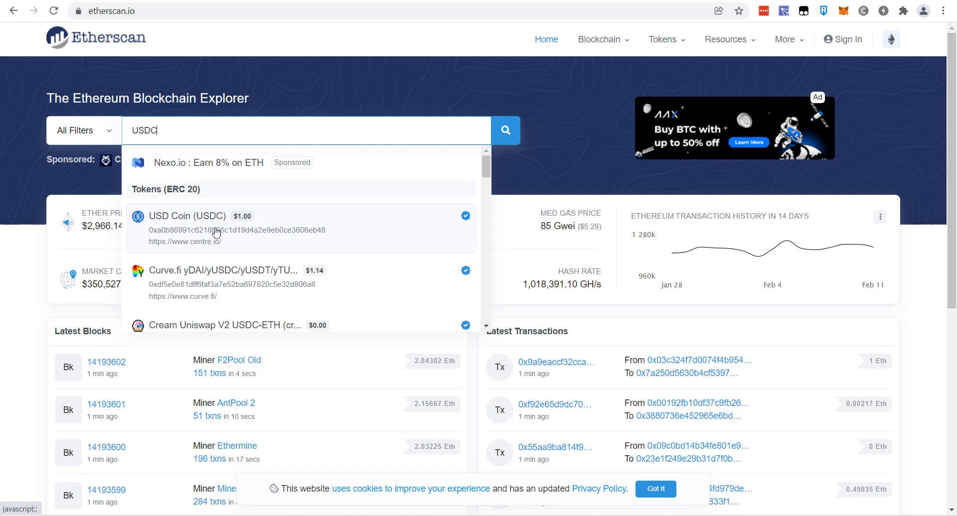
pyautogui.moveTo(188, 179)
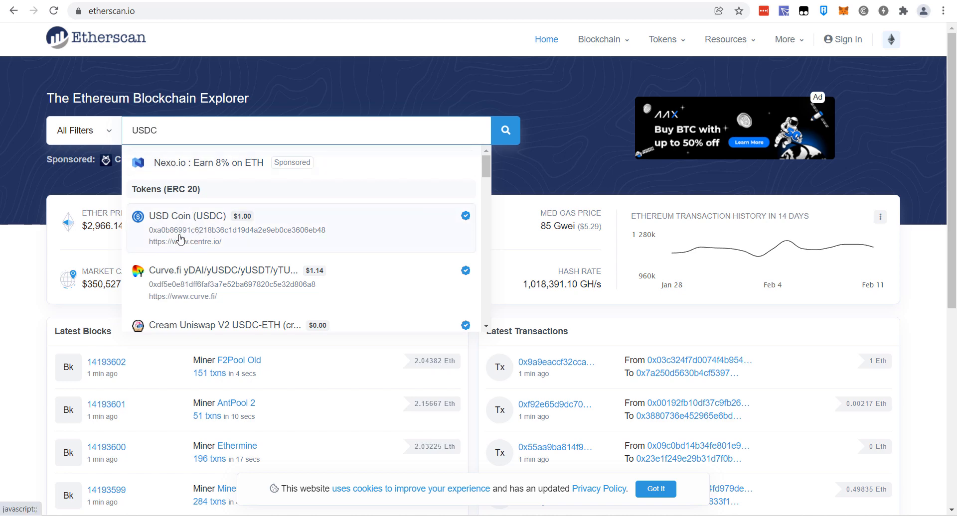
pyautogui.click(187, 216)
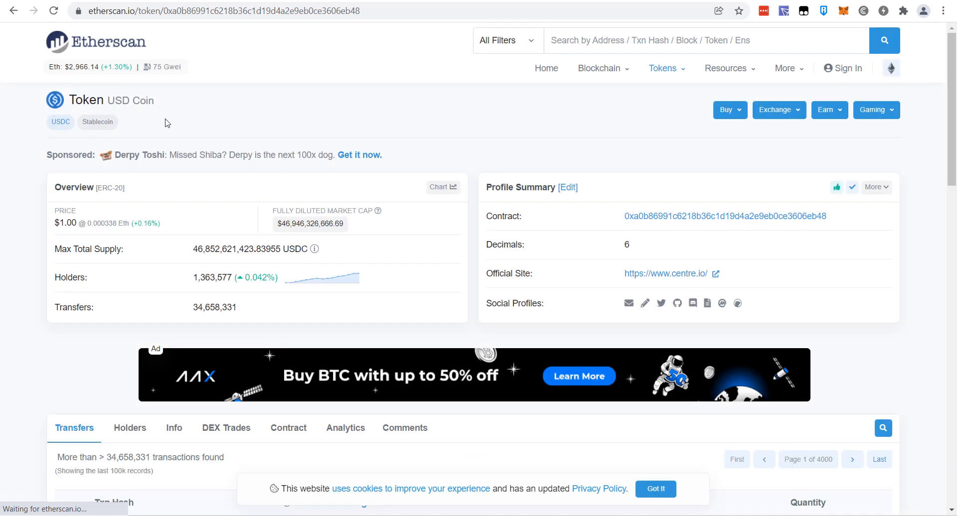
pyautogui.moveTo(835, 216)
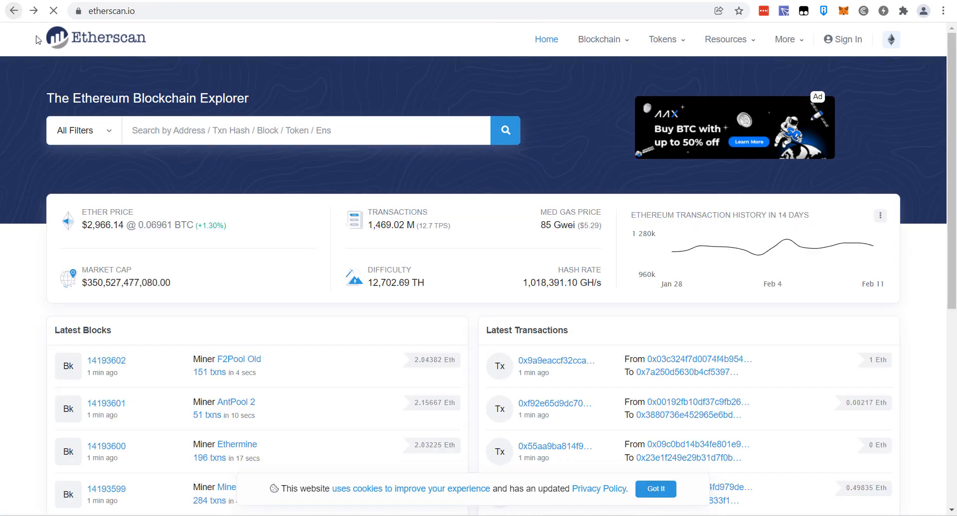
# Search Etherscan for the pasted USDC contract address and copy it
pyautogui.rightClick(244, 130)
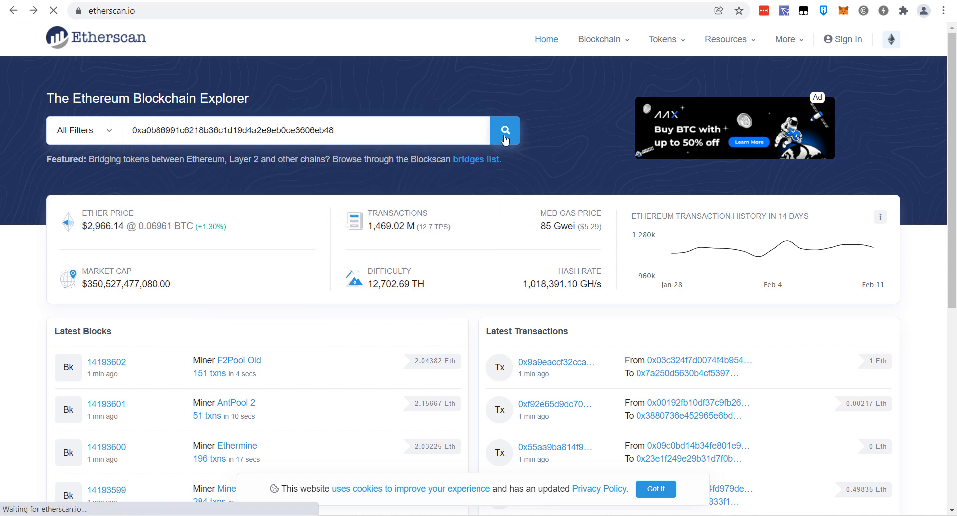
pyautogui.click(505, 130)
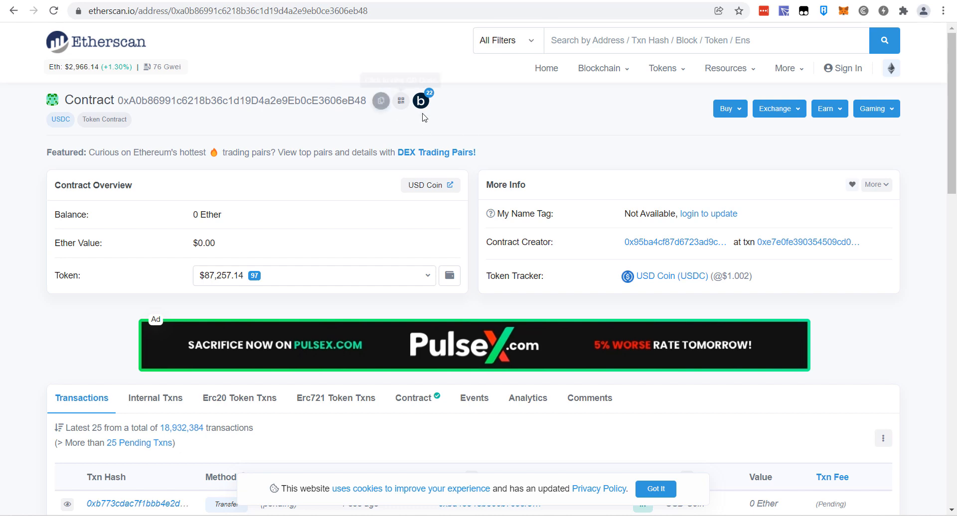
pyautogui.moveTo(620, 285)
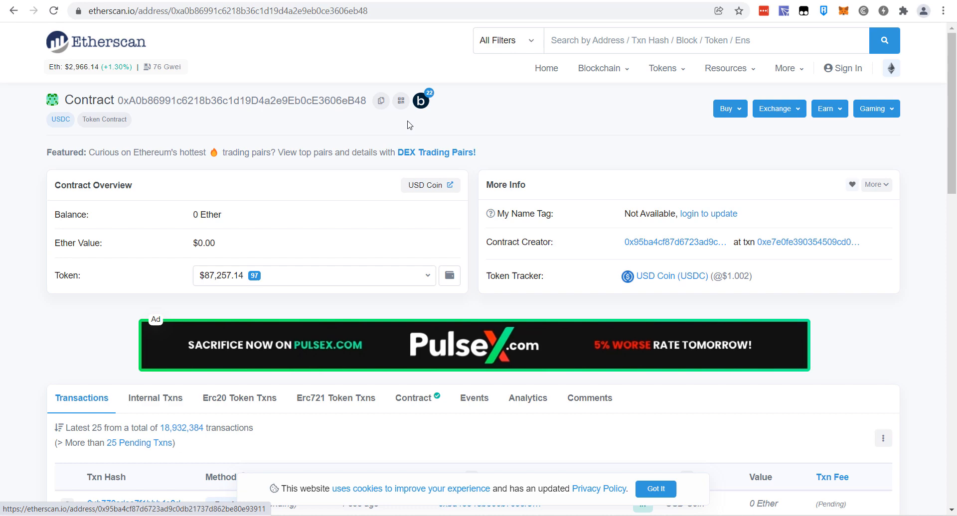
pyautogui.moveTo(380, 101)
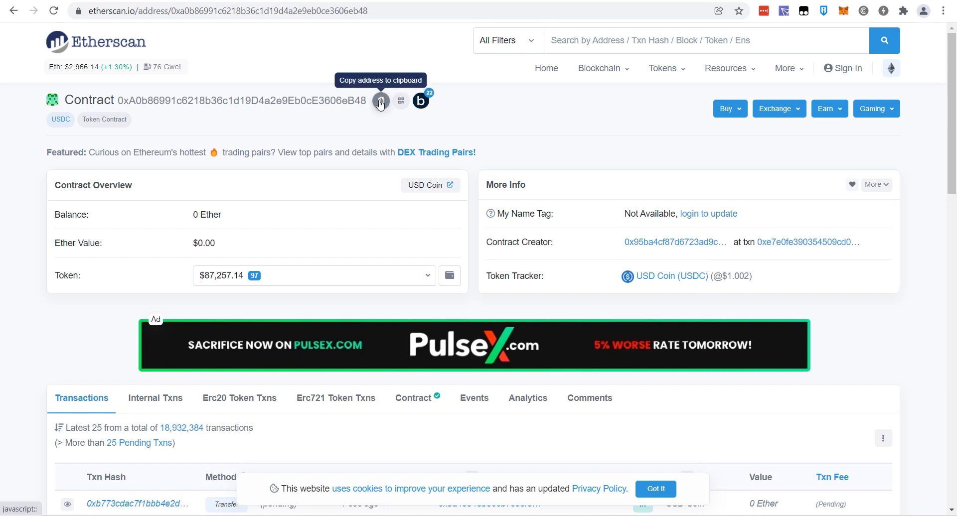
pyautogui.moveTo(340, 115)
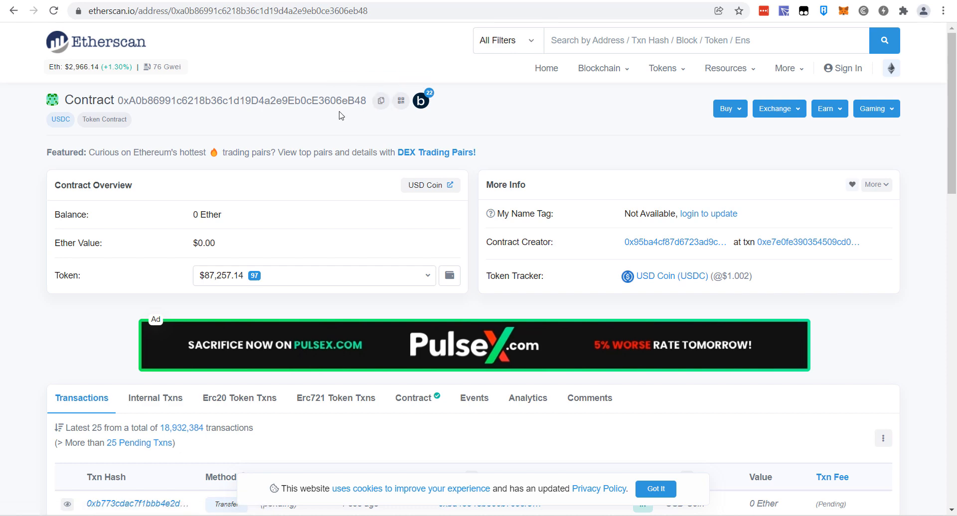
pyautogui.moveTo(632, 291)
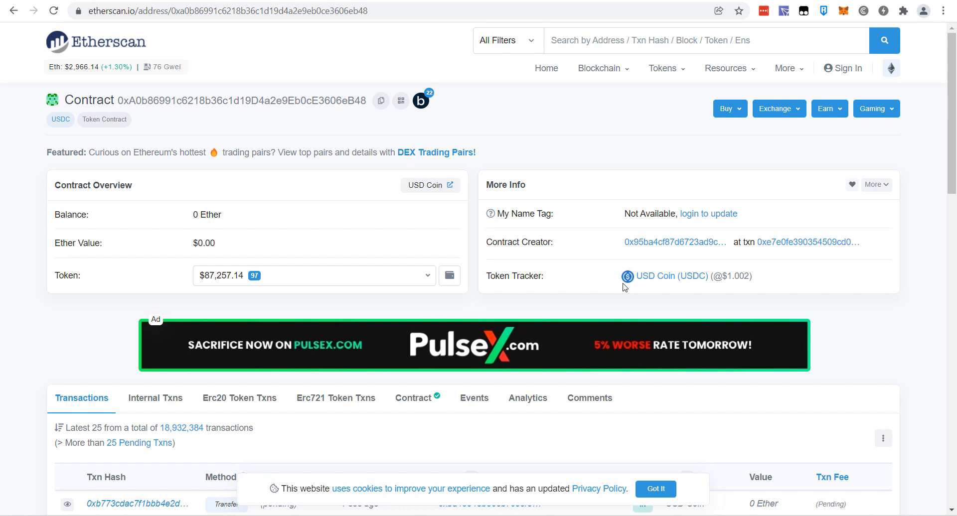
pyautogui.moveTo(261, 88)
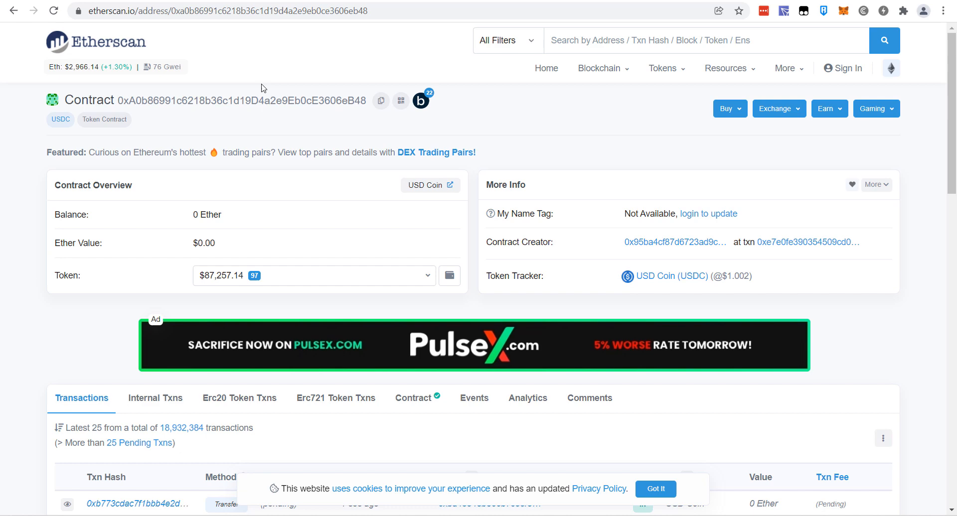
pyautogui.moveTo(350, 114)
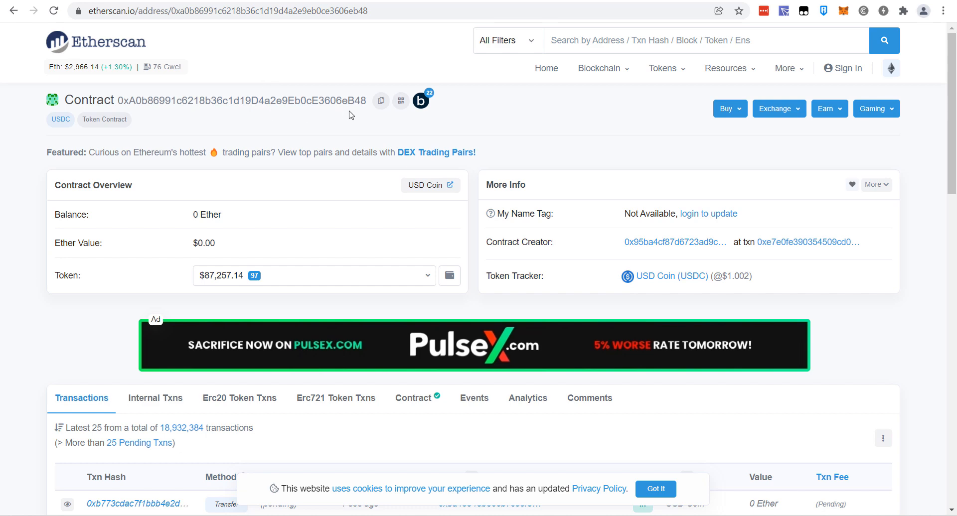
pyautogui.moveTo(415, 134)
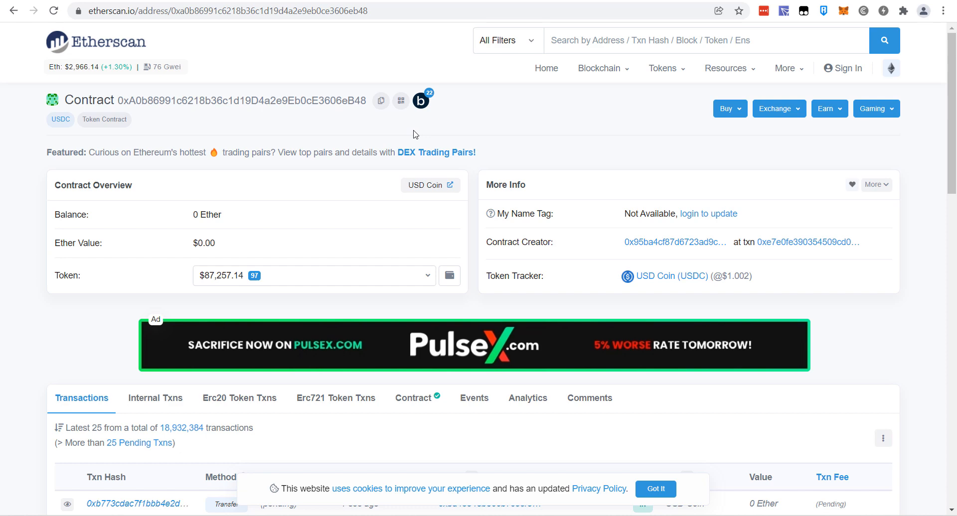
pyautogui.click(101, 40)
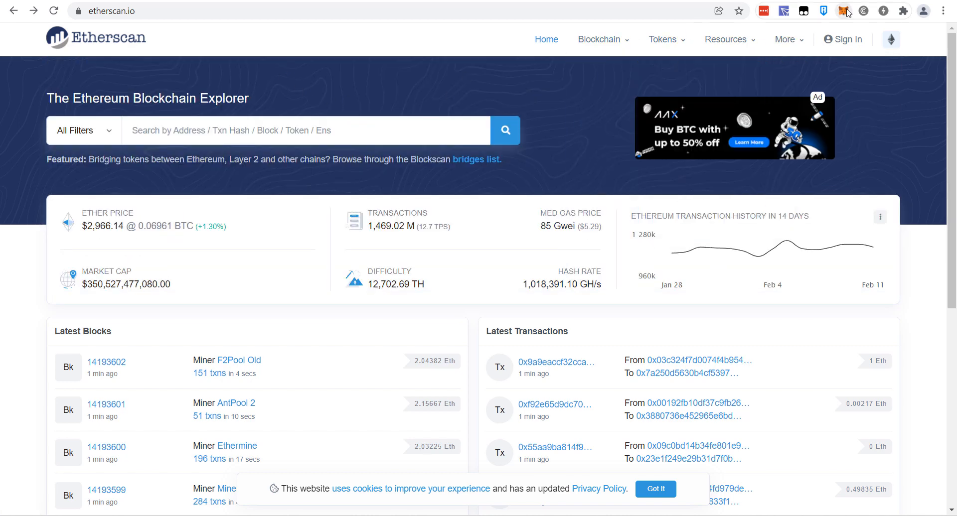
# Import USD Coin (USDC) into MetaMask using its pasted contract address
pyautogui.click(844, 10)
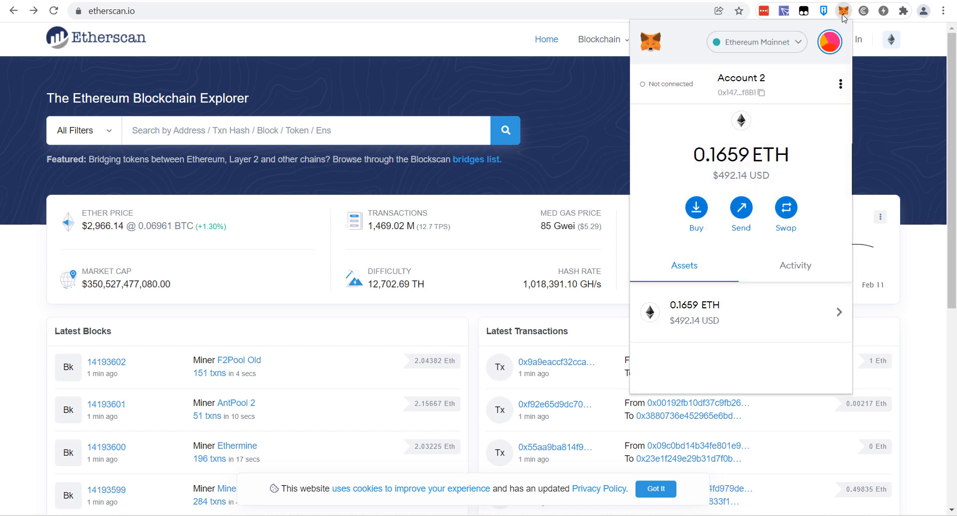
pyautogui.scroll(-3)
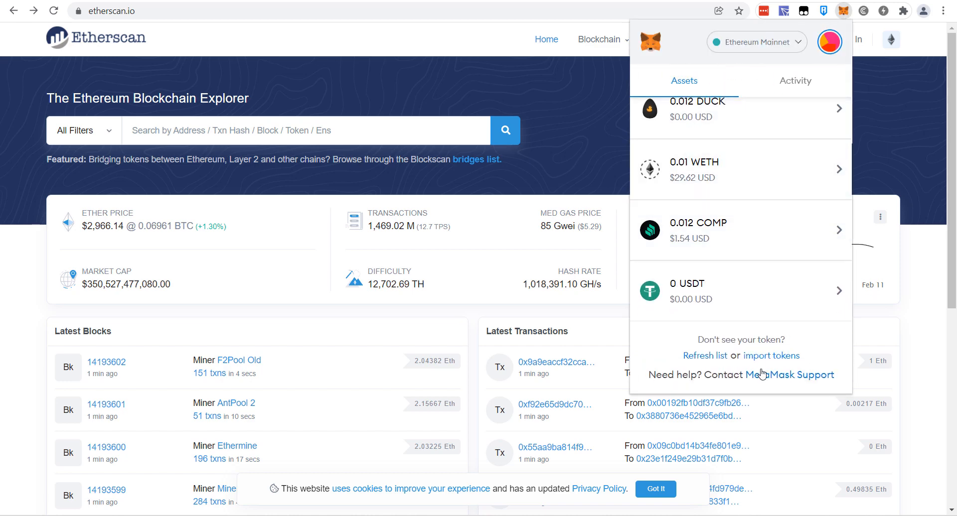
pyautogui.click(771, 355)
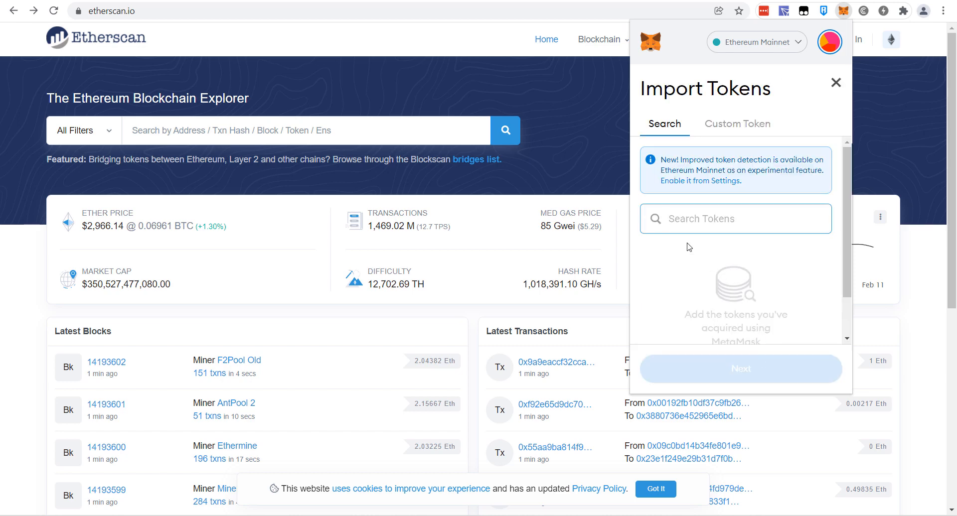
pyautogui.write('18b36c1d19D4a2e9Eb0cE3606eB48')
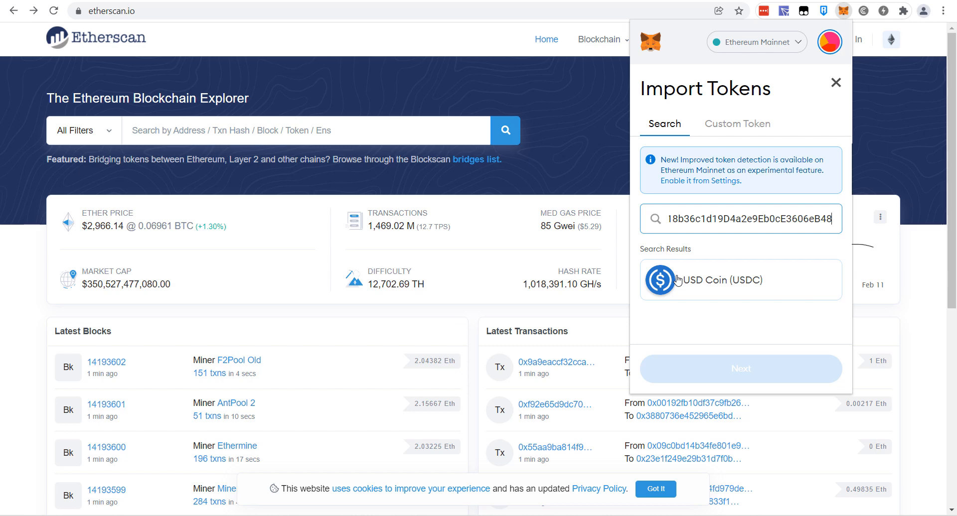
pyautogui.moveTo(658, 293)
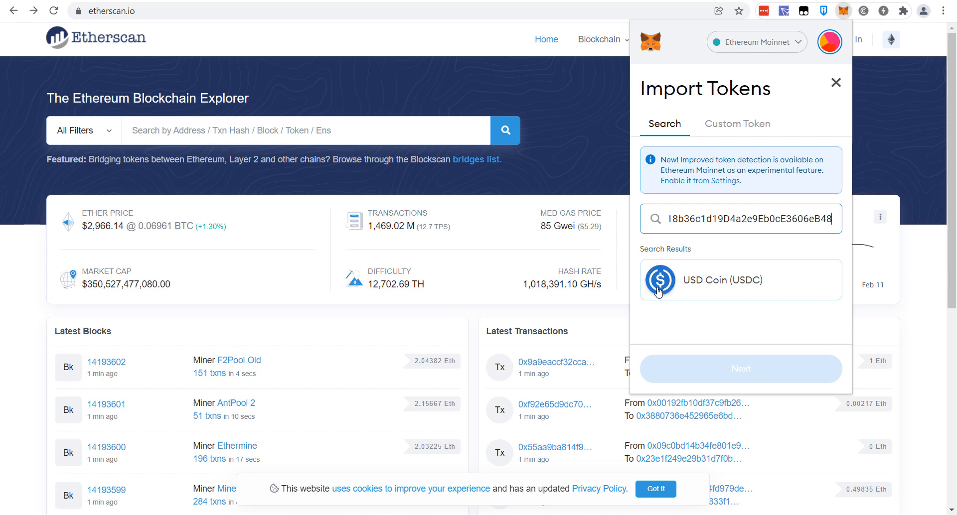
pyautogui.moveTo(660, 282)
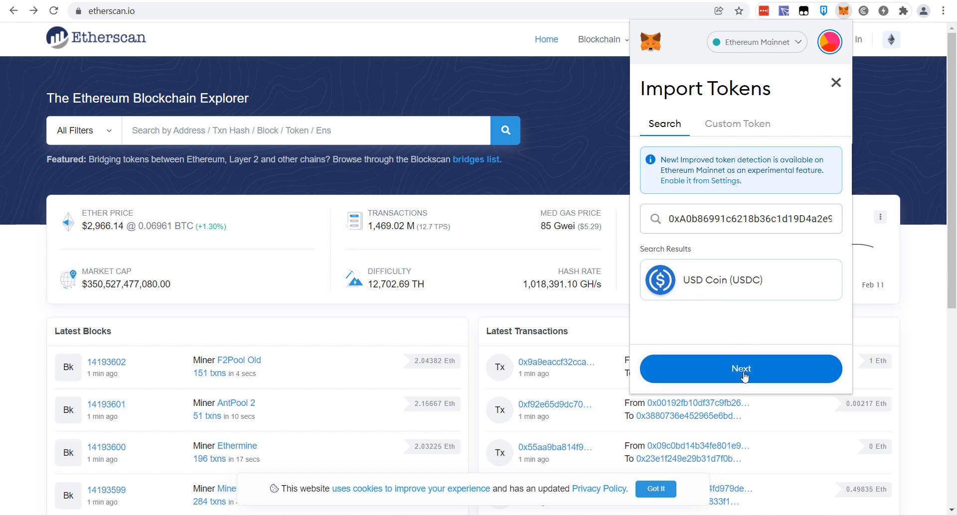
pyautogui.click(740, 369)
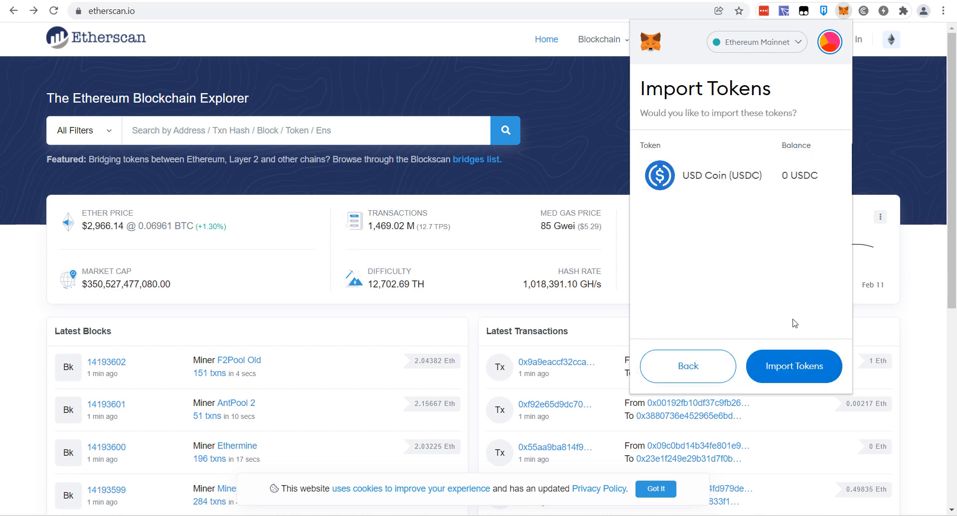
pyautogui.click(793, 366)
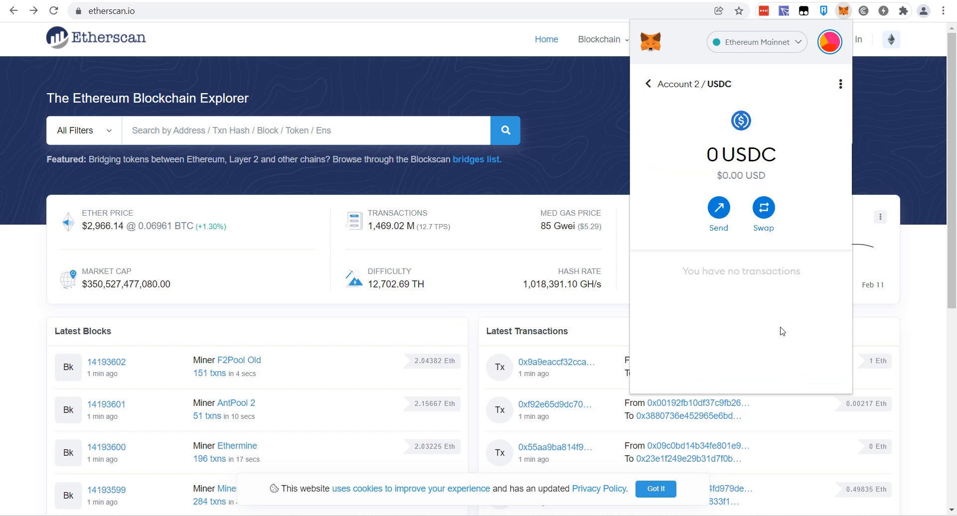
# Scroll the asset list to find the zero-balance USDC token beside ETH
pyautogui.click(647, 83)
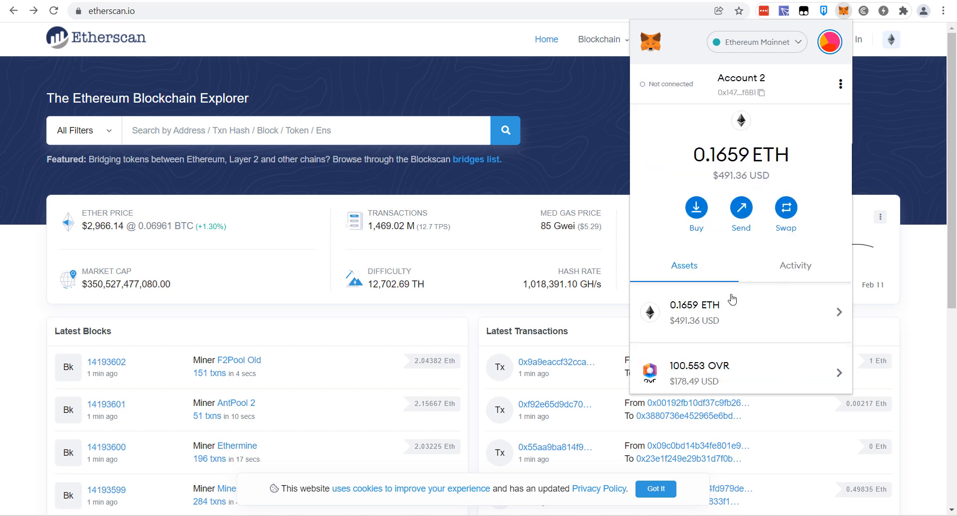
pyautogui.scroll(-3)
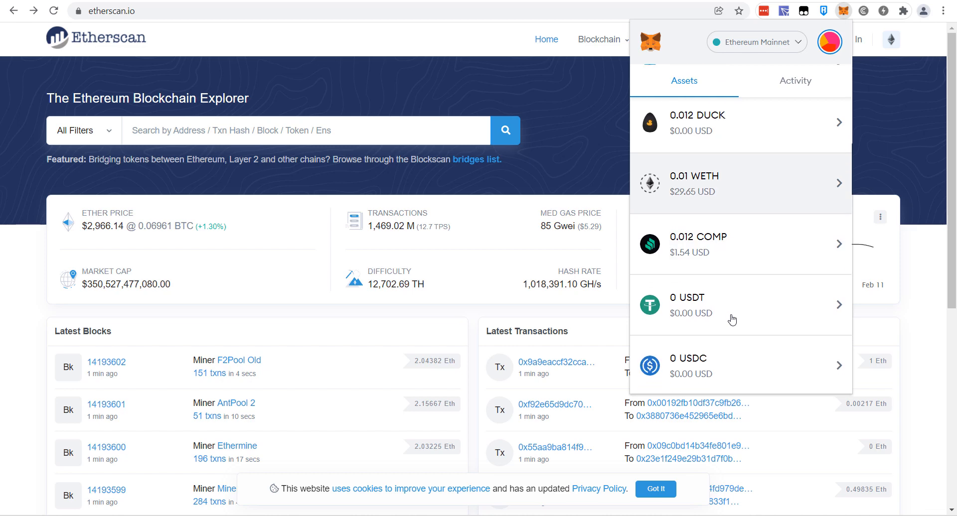
pyautogui.scroll(-3)
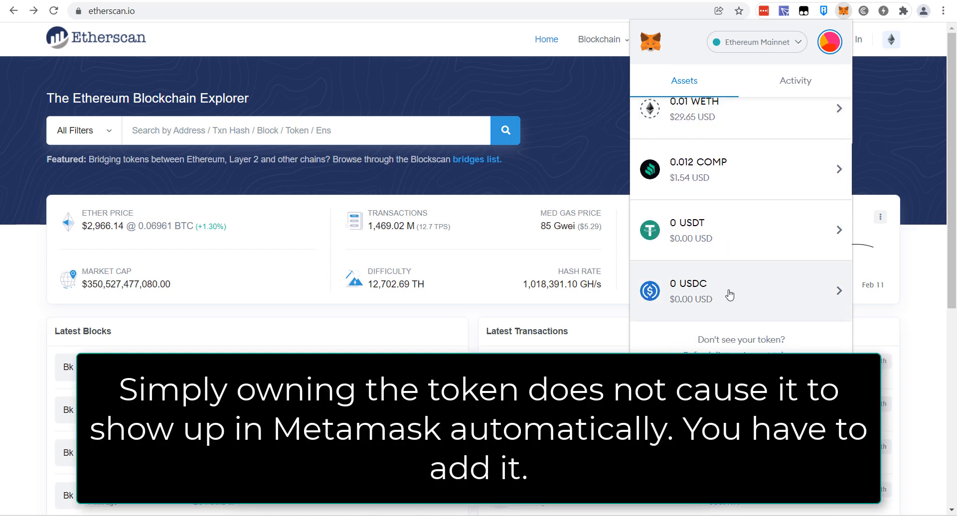
pyautogui.moveTo(739, 264)
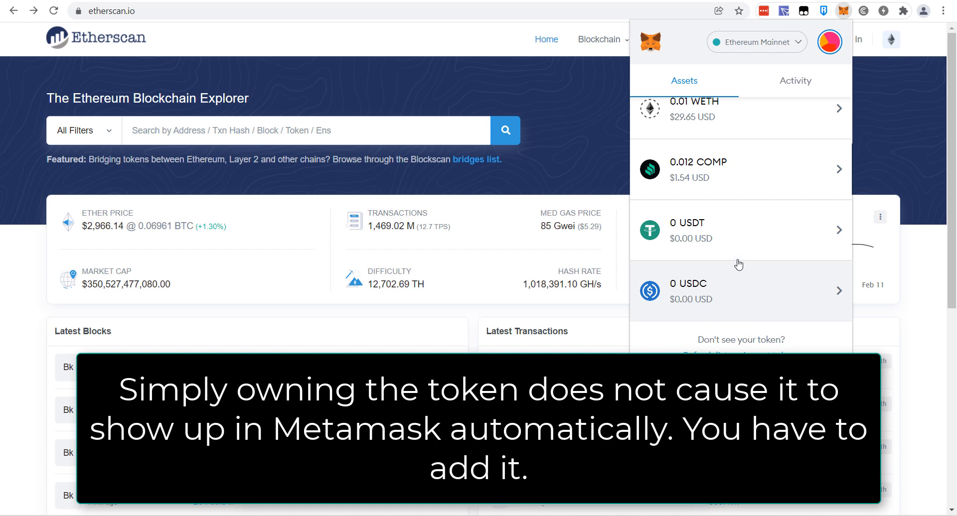
pyautogui.moveTo(726, 289)
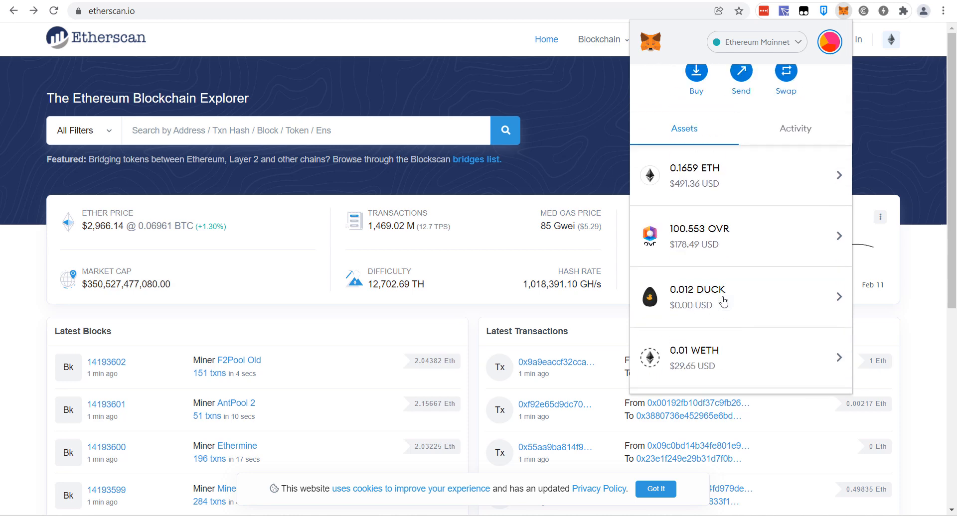
pyautogui.scroll(3)
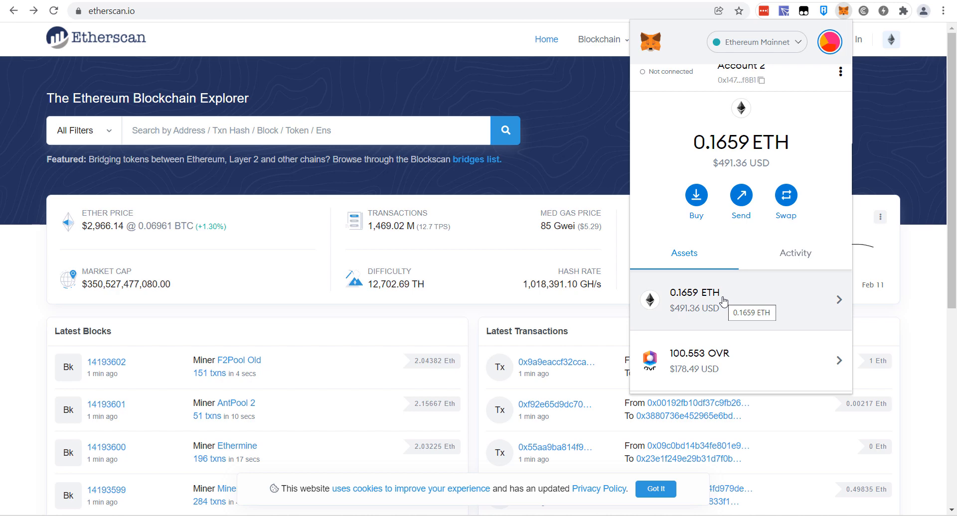
pyautogui.scroll(-3)
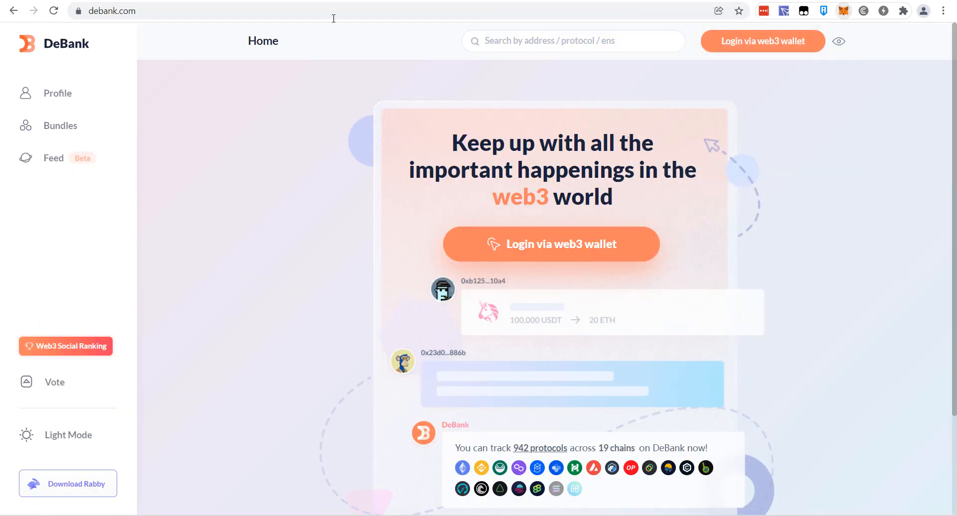
pyautogui.moveTo(565, 221)
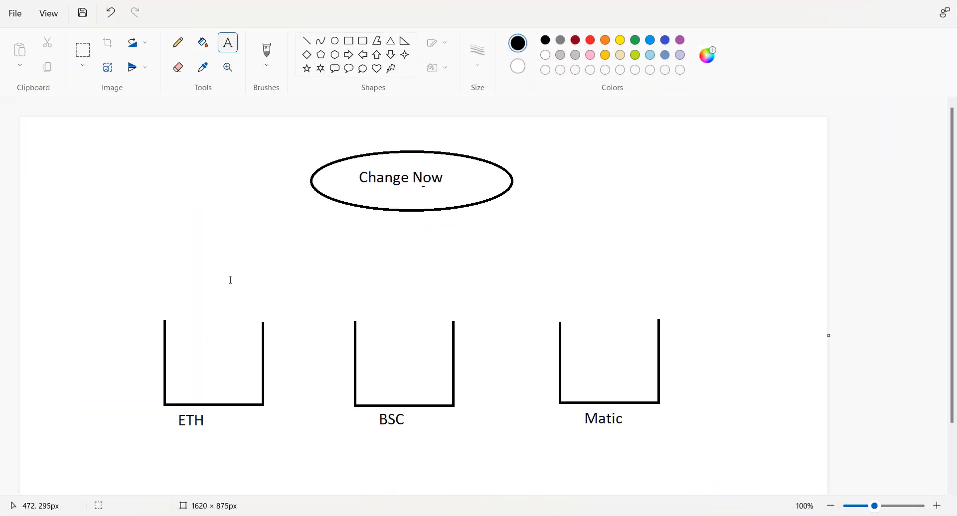
pyautogui.moveTo(450, 191)
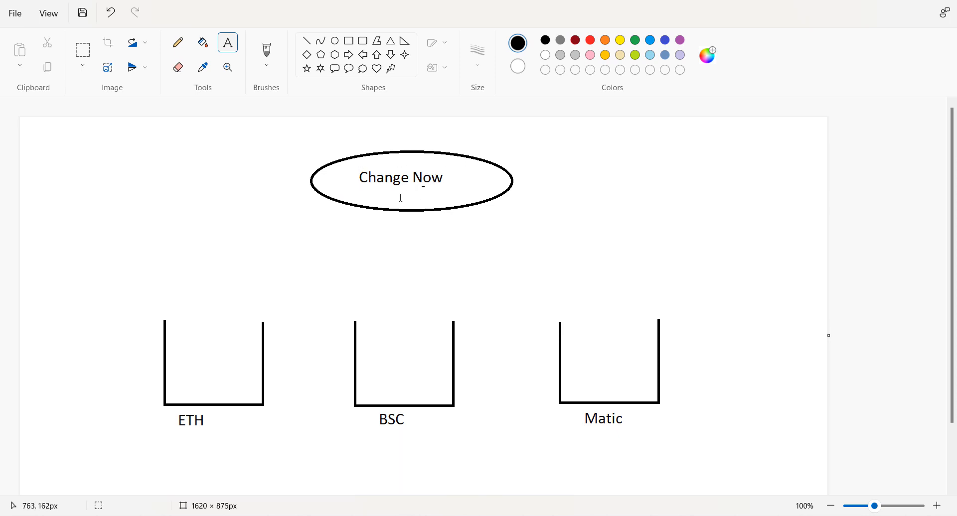
pyautogui.moveTo(220, 370)
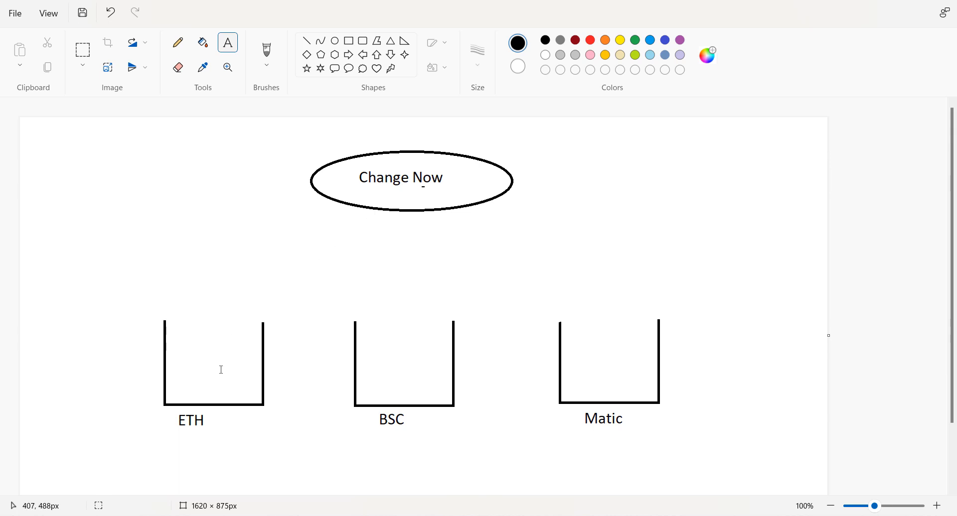
pyautogui.moveTo(203, 383)
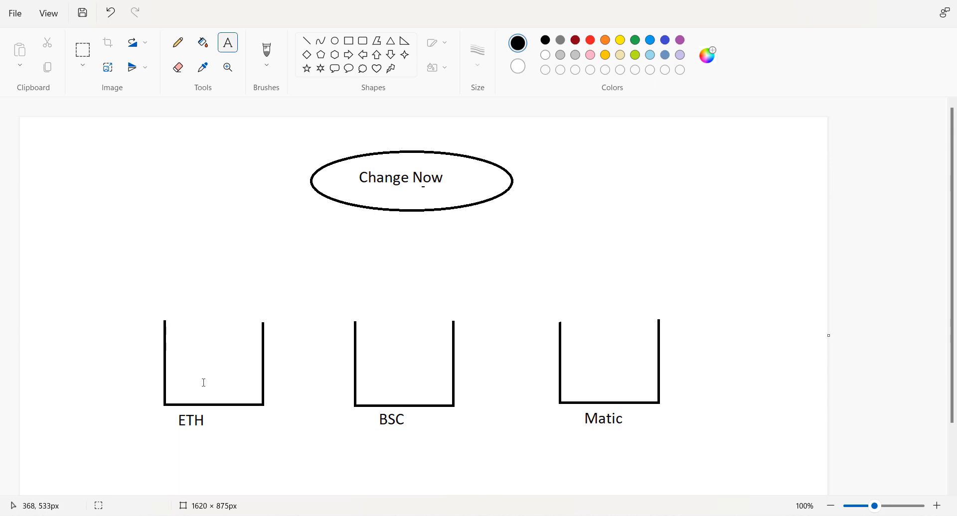
pyautogui.moveTo(611, 376)
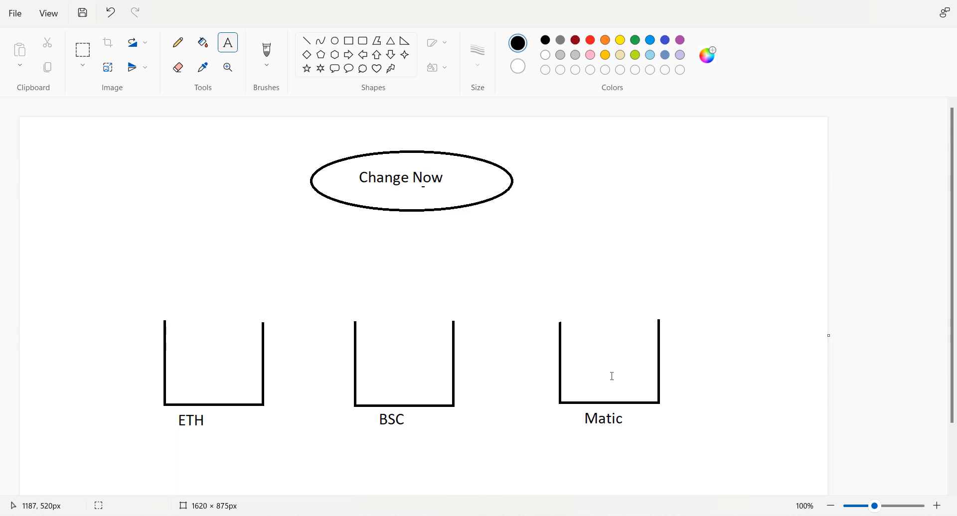
pyautogui.moveTo(413, 198)
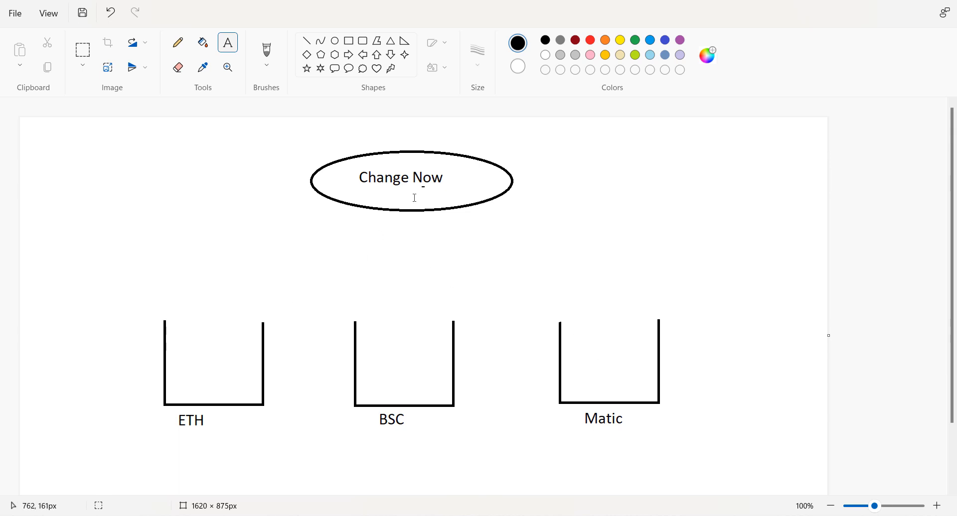
pyautogui.moveTo(331, 169)
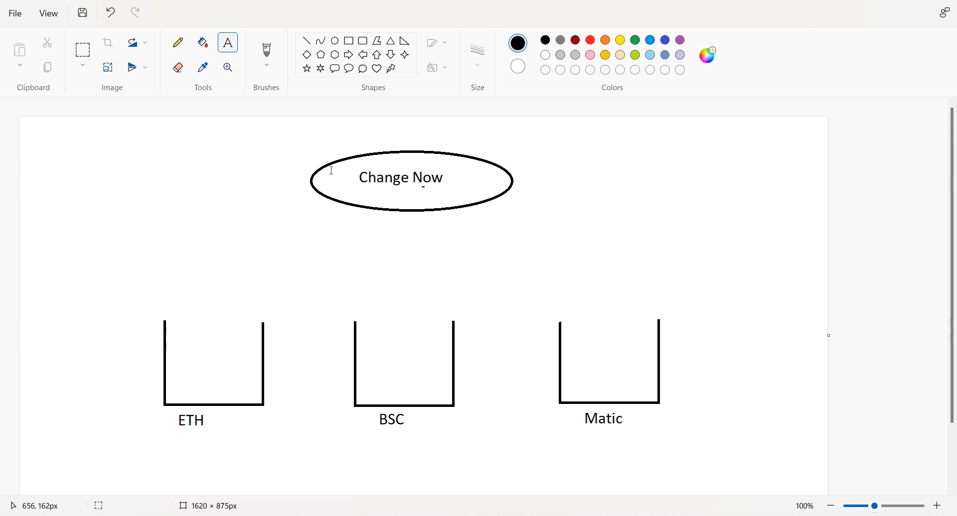
# Scribble freehand tokens inside the ETH container with the Pencil tool
pyautogui.click(178, 42)
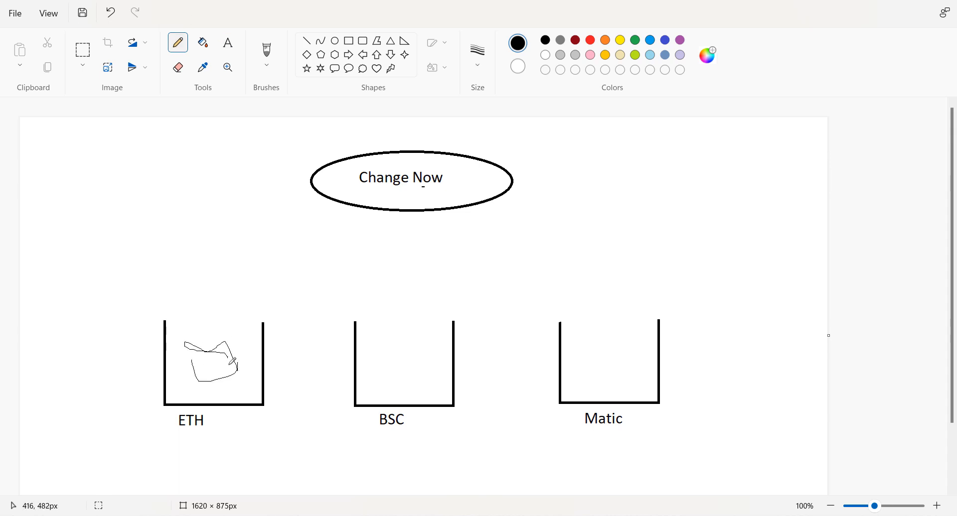
pyautogui.moveTo(183, 357); pyautogui.dragTo(238, 366)
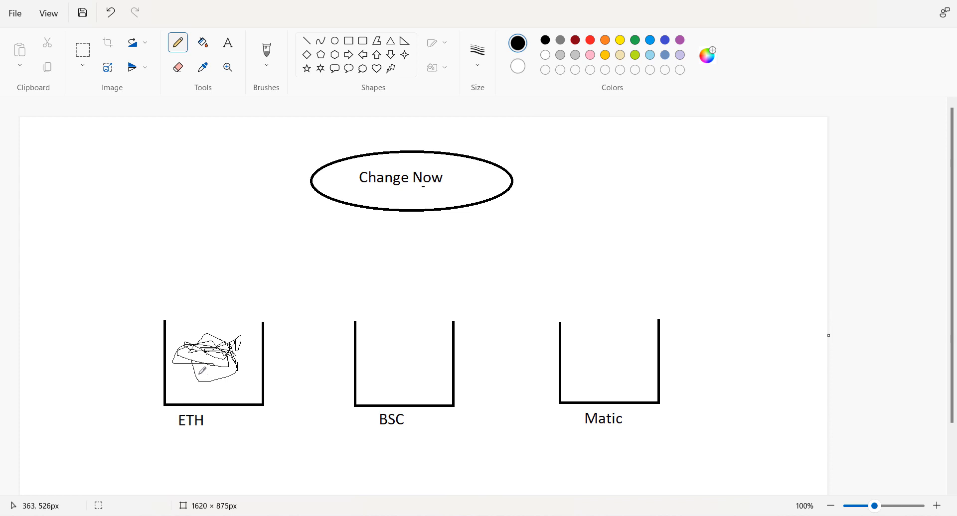
pyautogui.moveTo(340, 354)
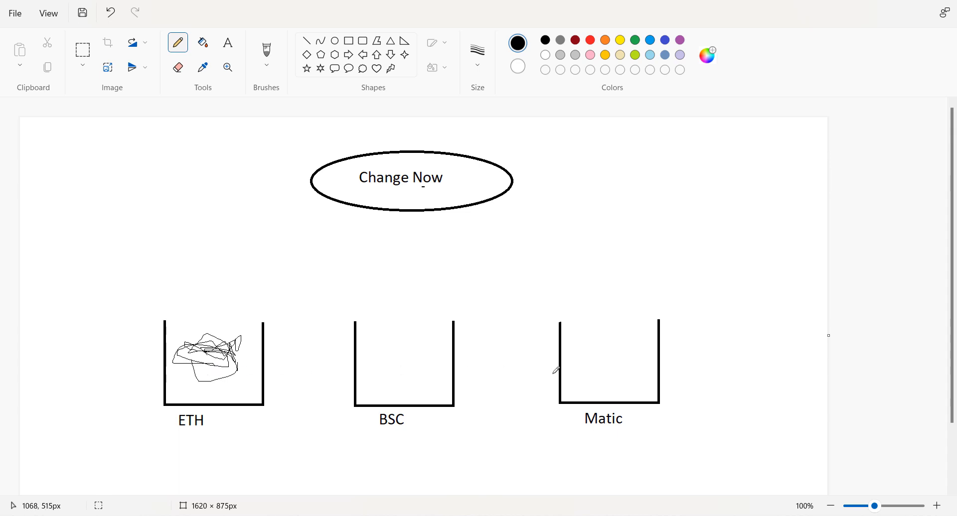
pyautogui.moveTo(576, 343)
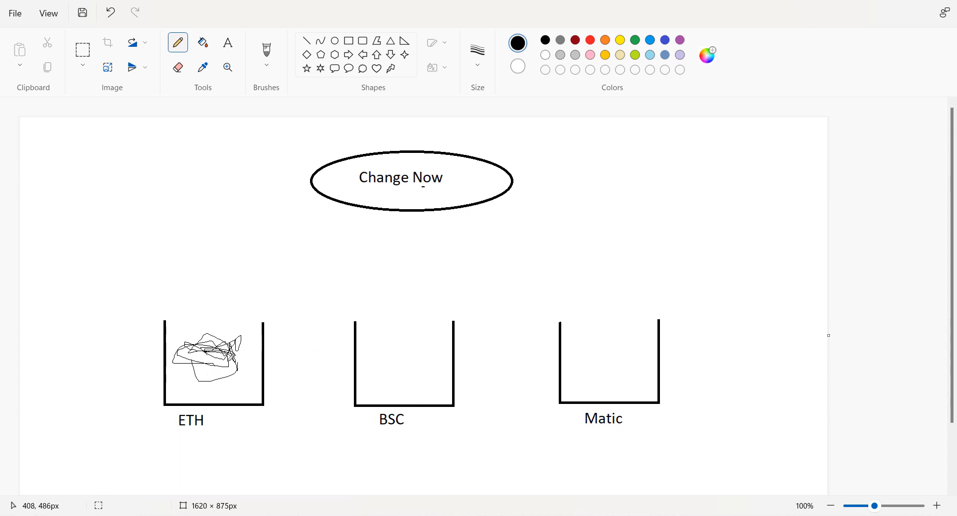
pyautogui.moveTo(302, 352)
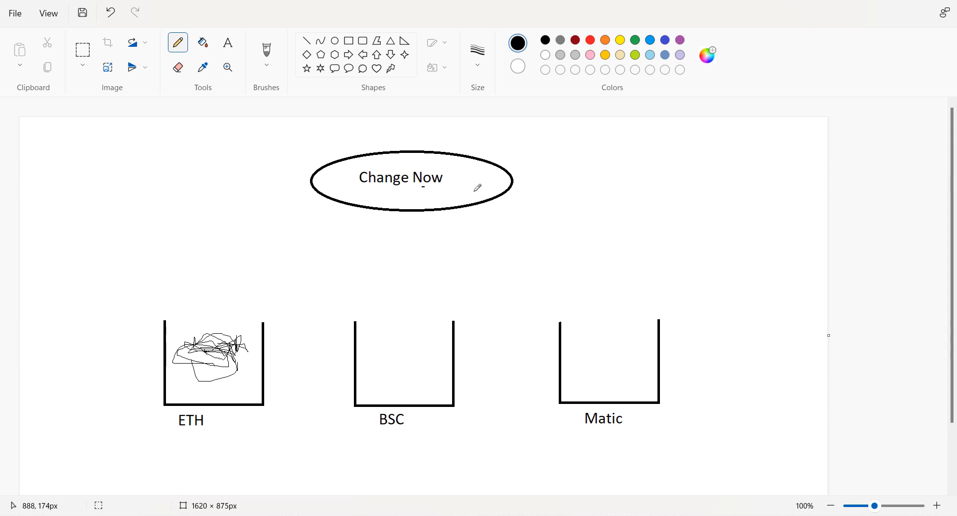
pyautogui.moveTo(449, 211)
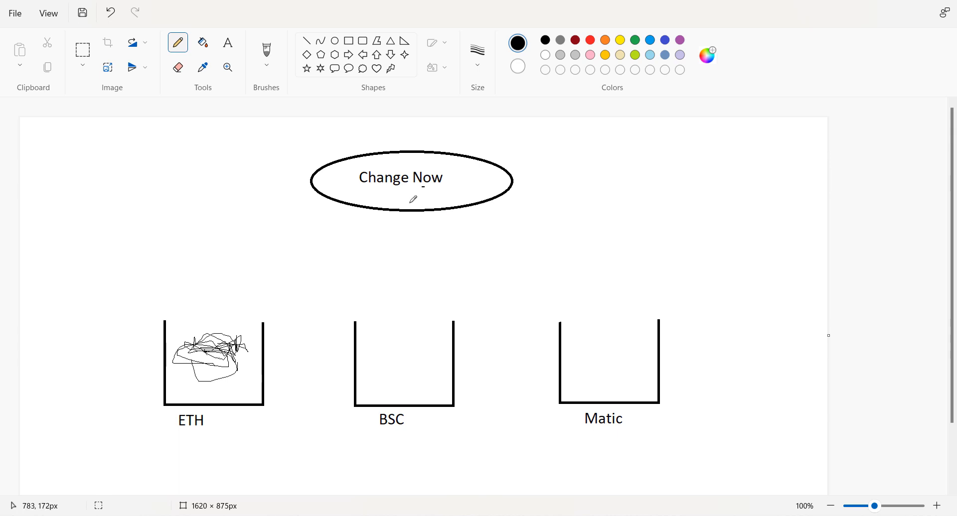
pyautogui.moveTo(253, 338)
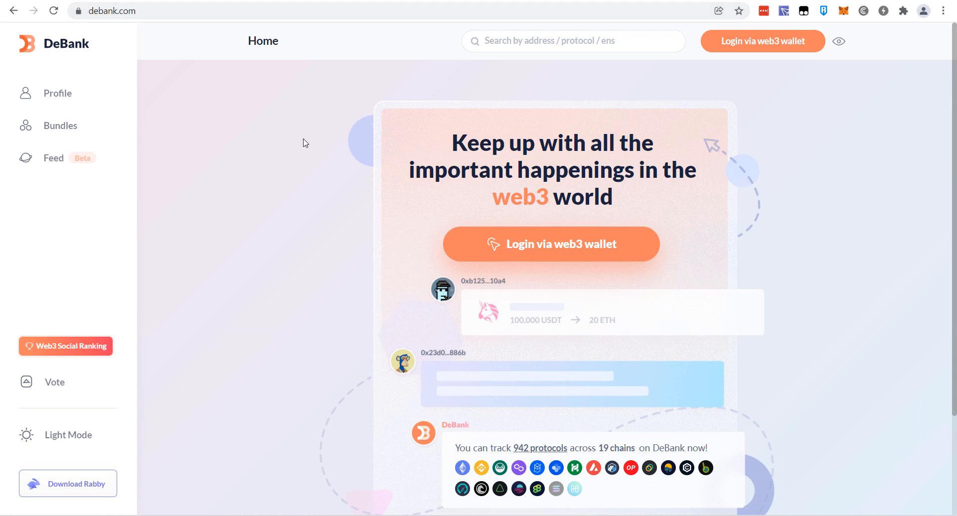
pyautogui.moveTo(855, 202)
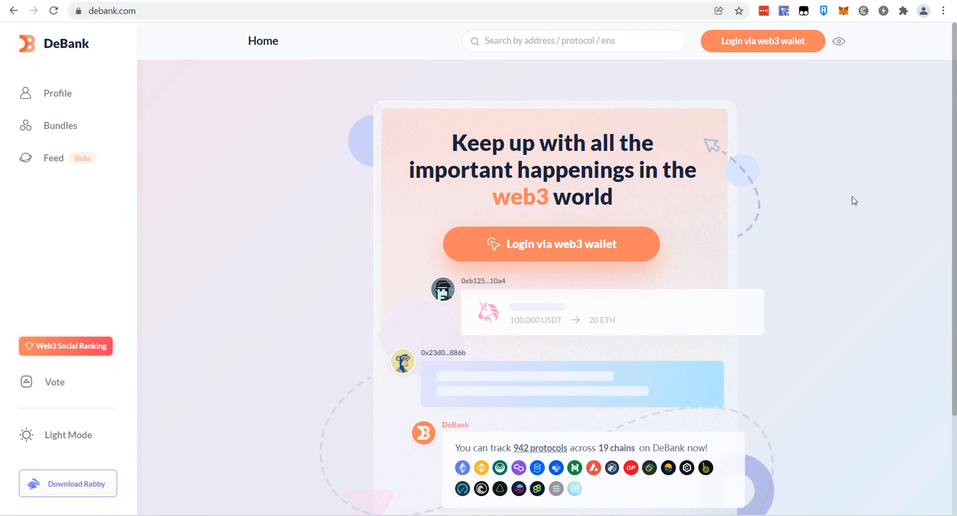
pyautogui.moveTo(824, 89)
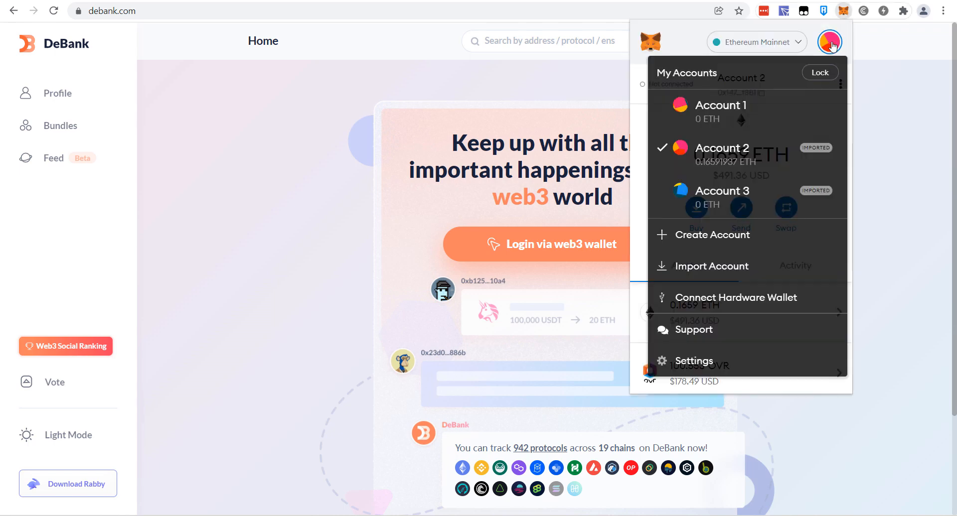
pyautogui.moveTo(593, 120)
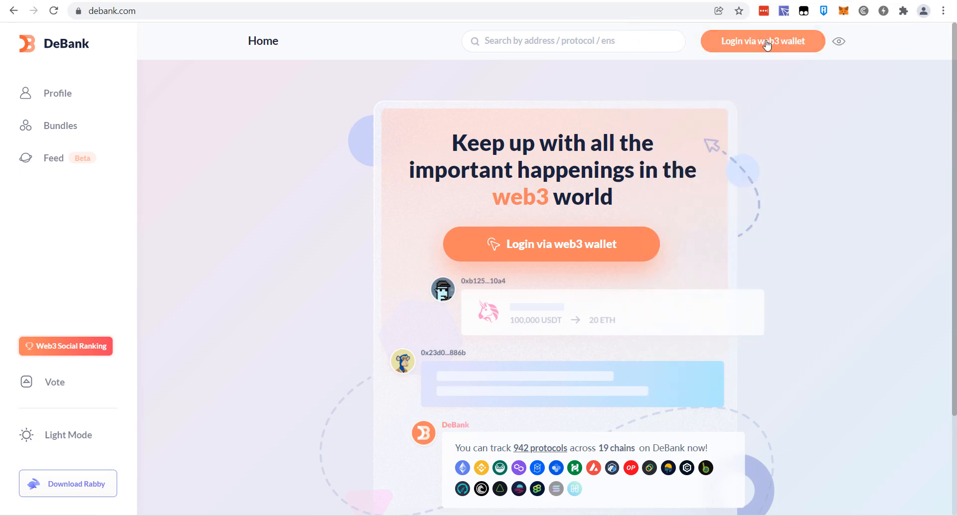
pyautogui.moveTo(350, 83)
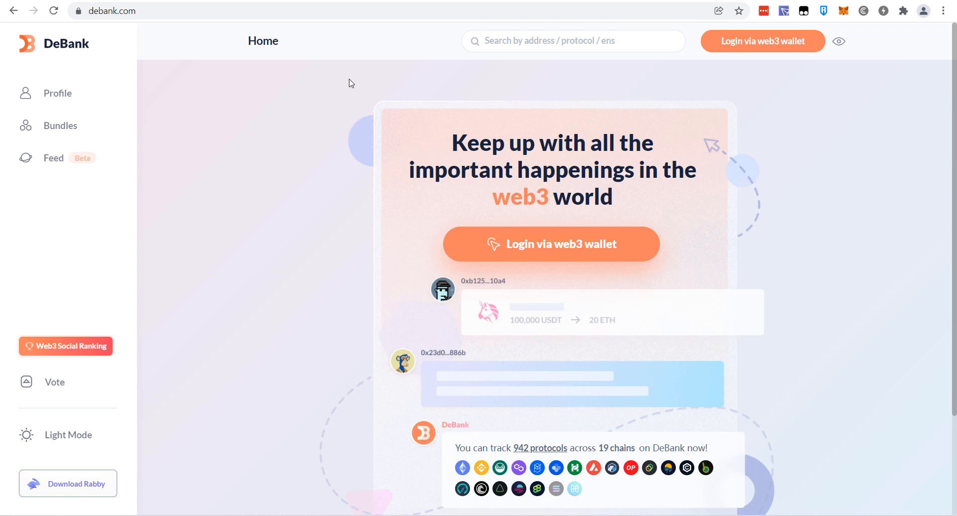
pyautogui.moveTo(345, 84)
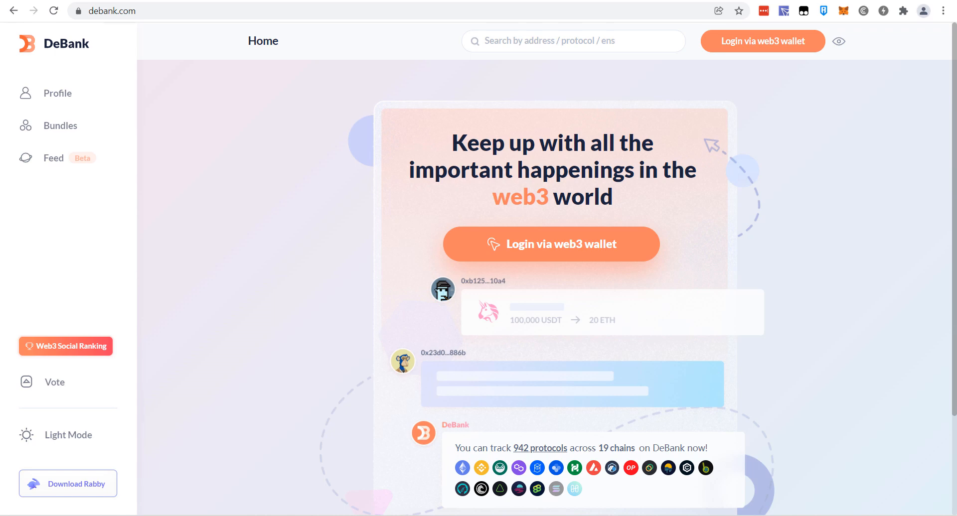
pyautogui.moveTo(433, 91)
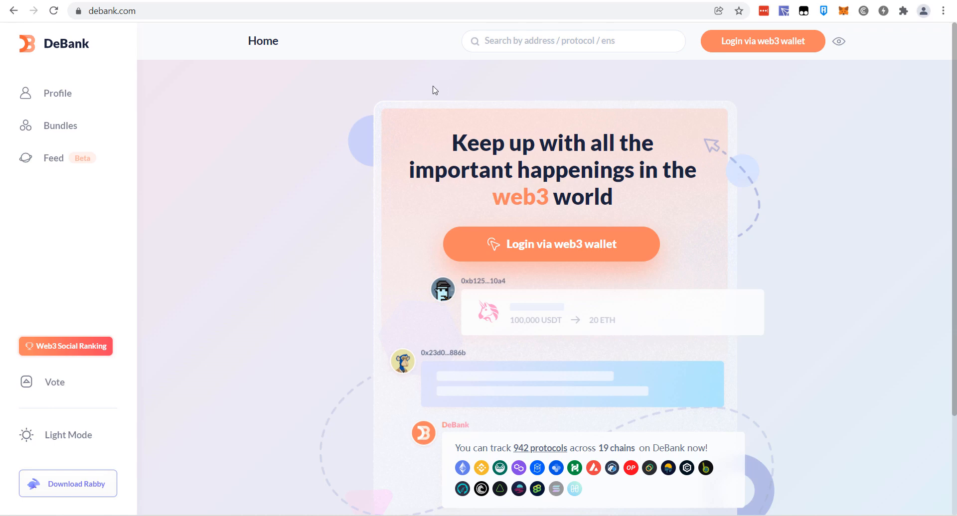
pyautogui.moveTo(332, 120)
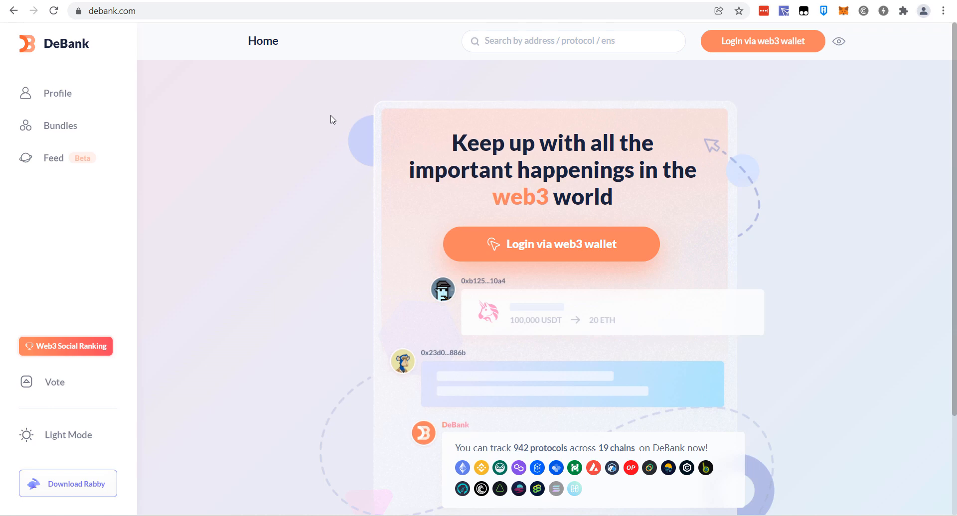
pyautogui.moveTo(267, 75)
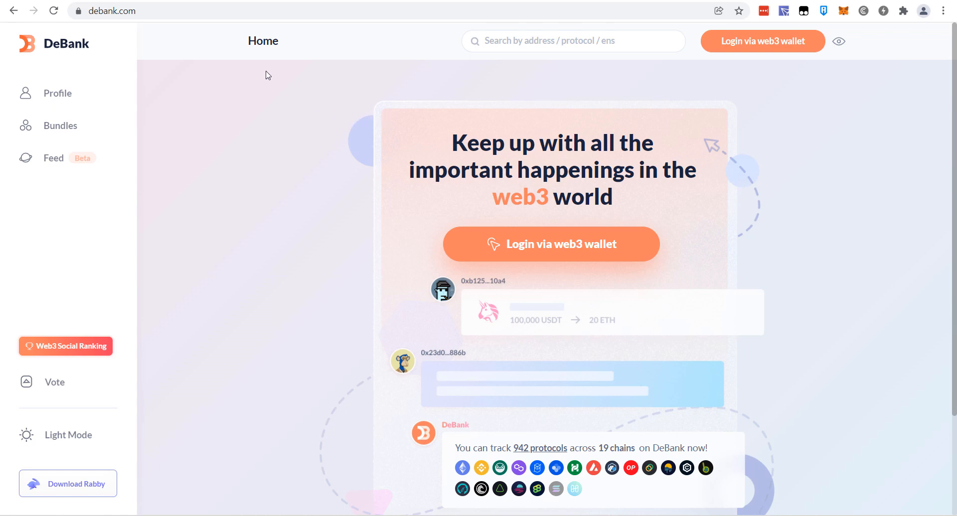
pyautogui.moveTo(324, 99)
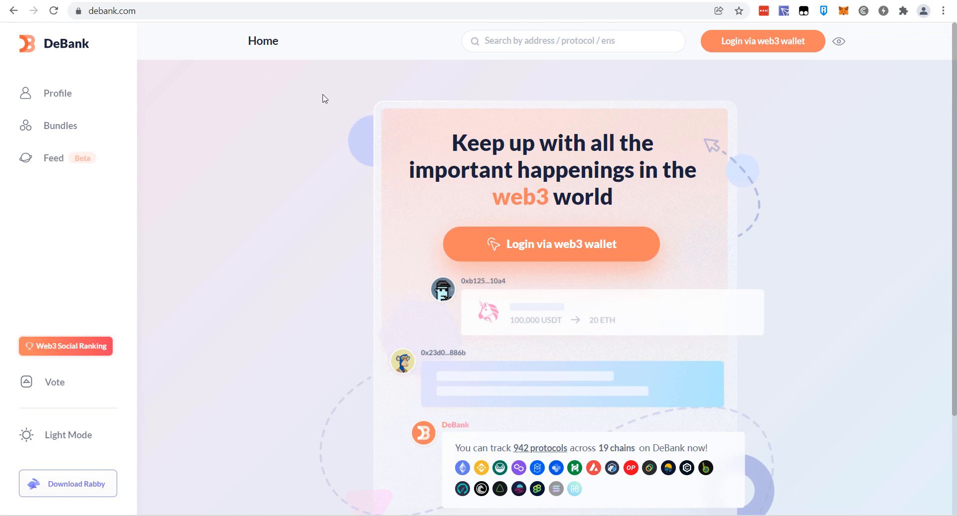
pyautogui.moveTo(403, 255)
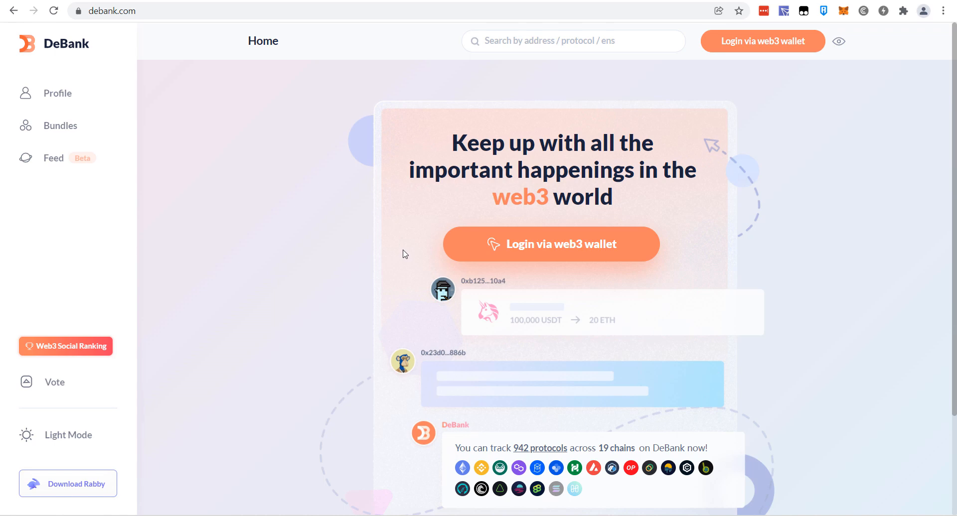
pyautogui.moveTo(392, 204)
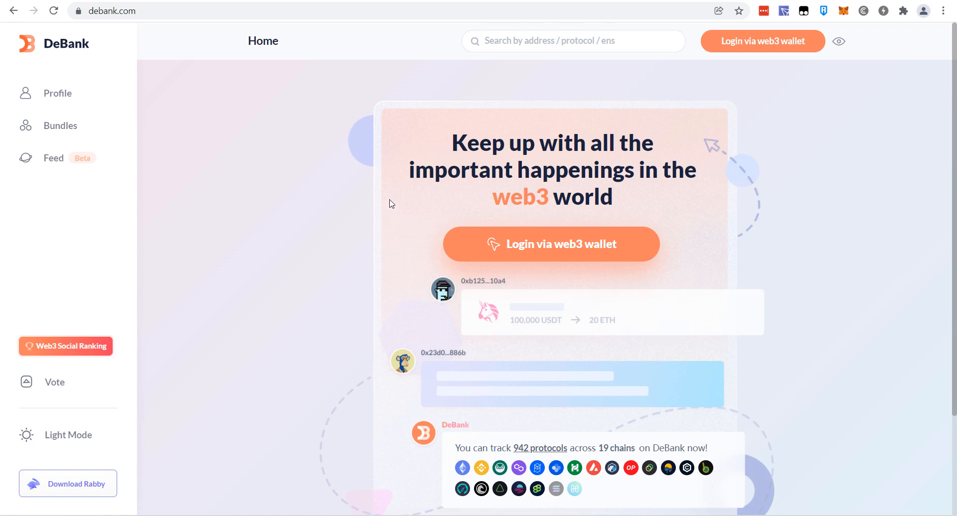
pyautogui.moveTo(539, 123)
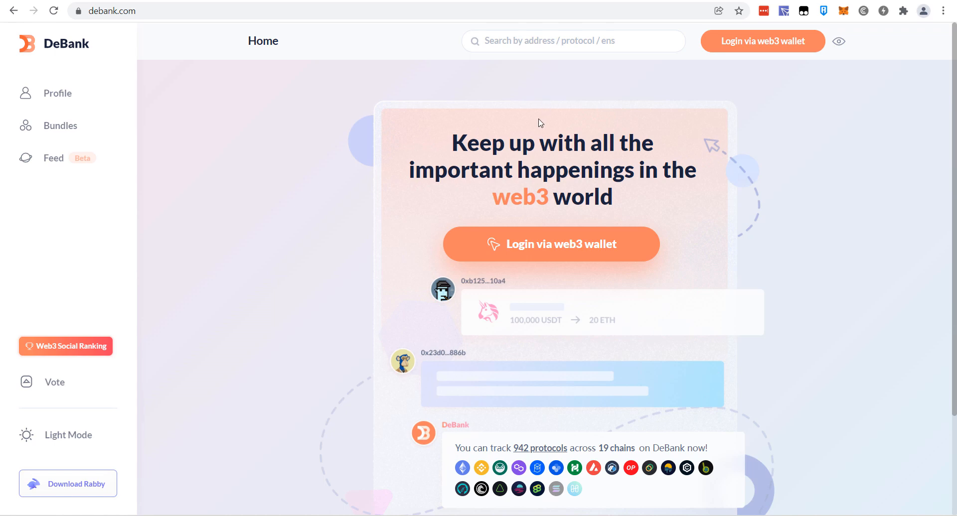
pyautogui.moveTo(335, 147)
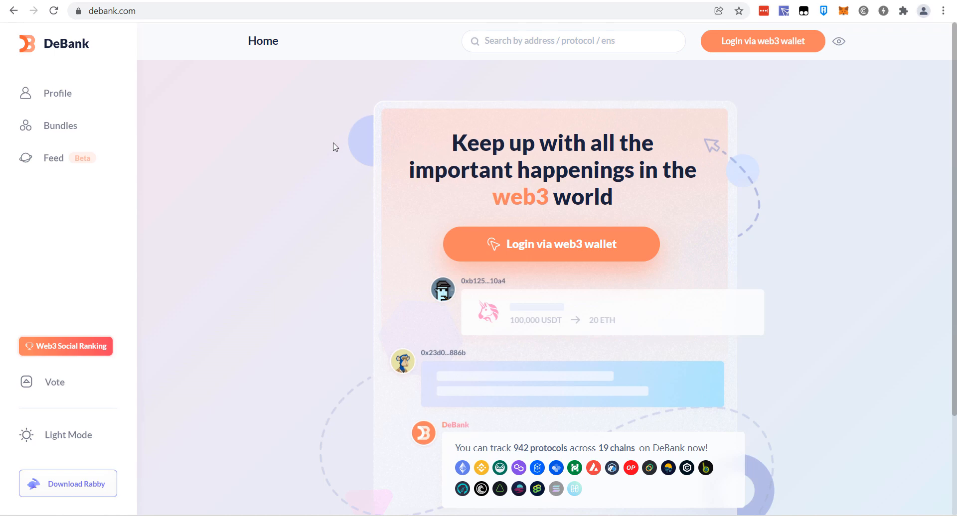